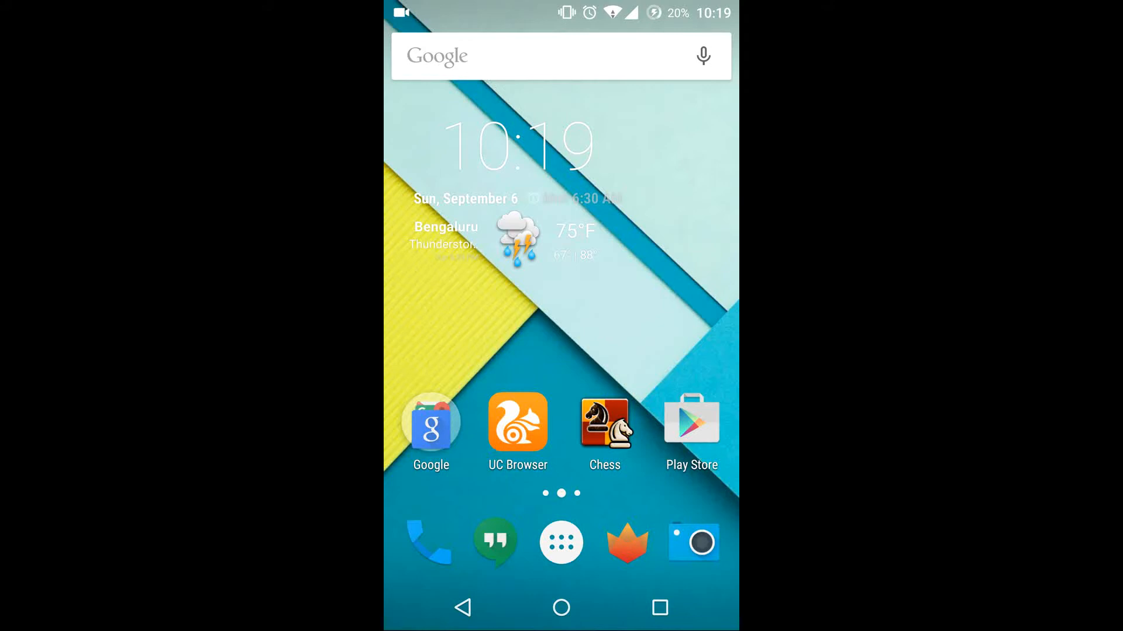
Step: Reach About phone via the app drawer and Settings, scrolling its Cyanogen OS and Android 5.1.1 details
click(561, 541)
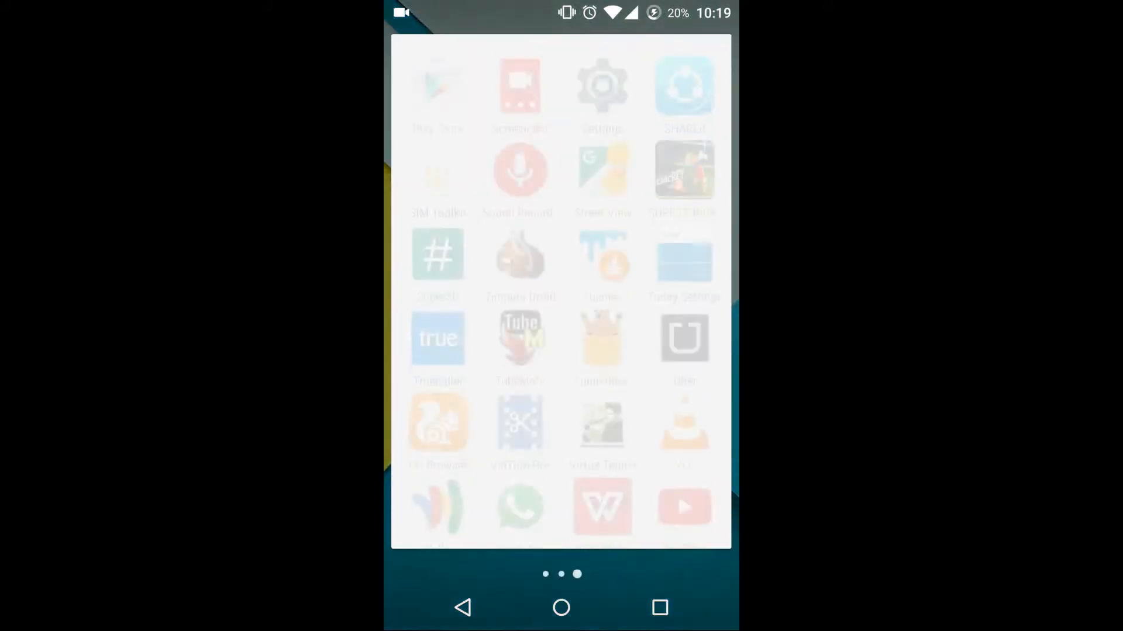
click(601, 93)
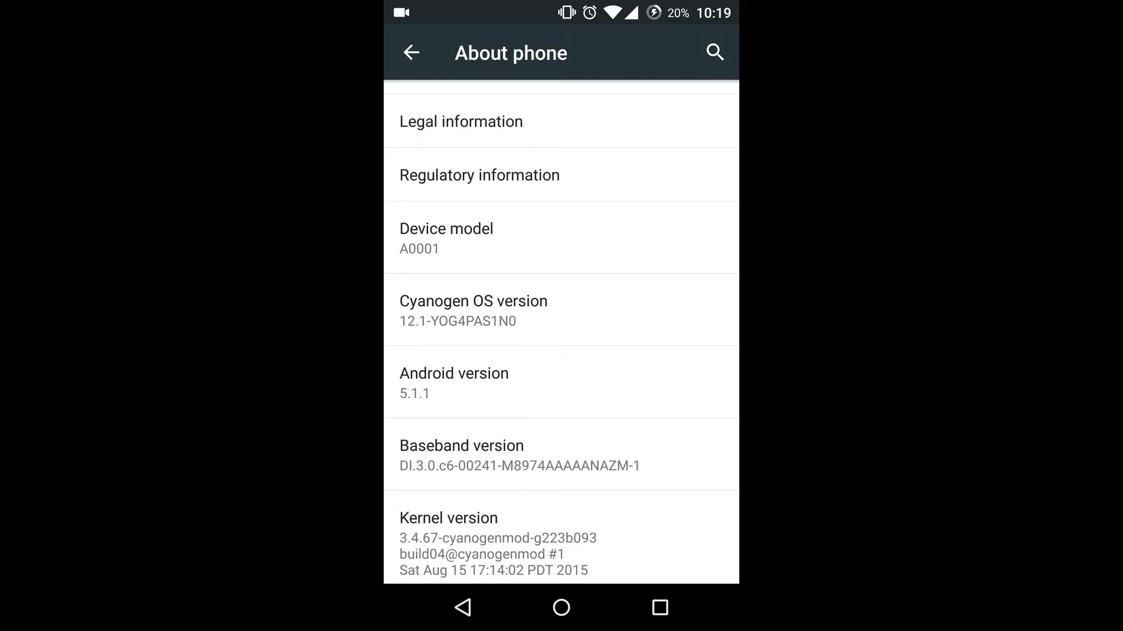
scroll(down, 3)
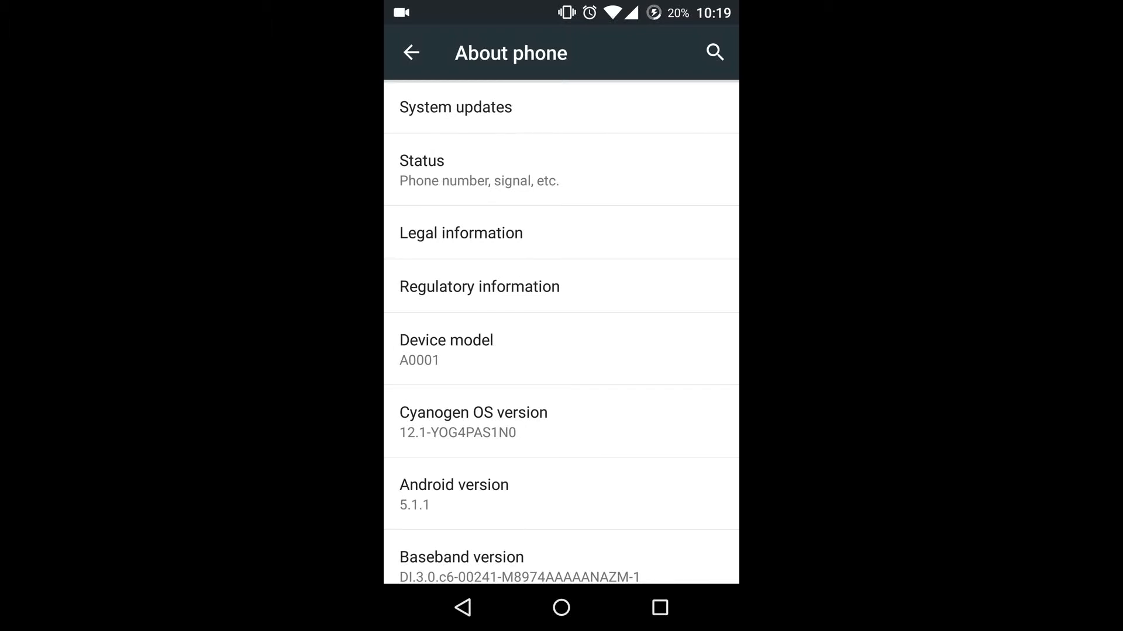
click(455, 107)
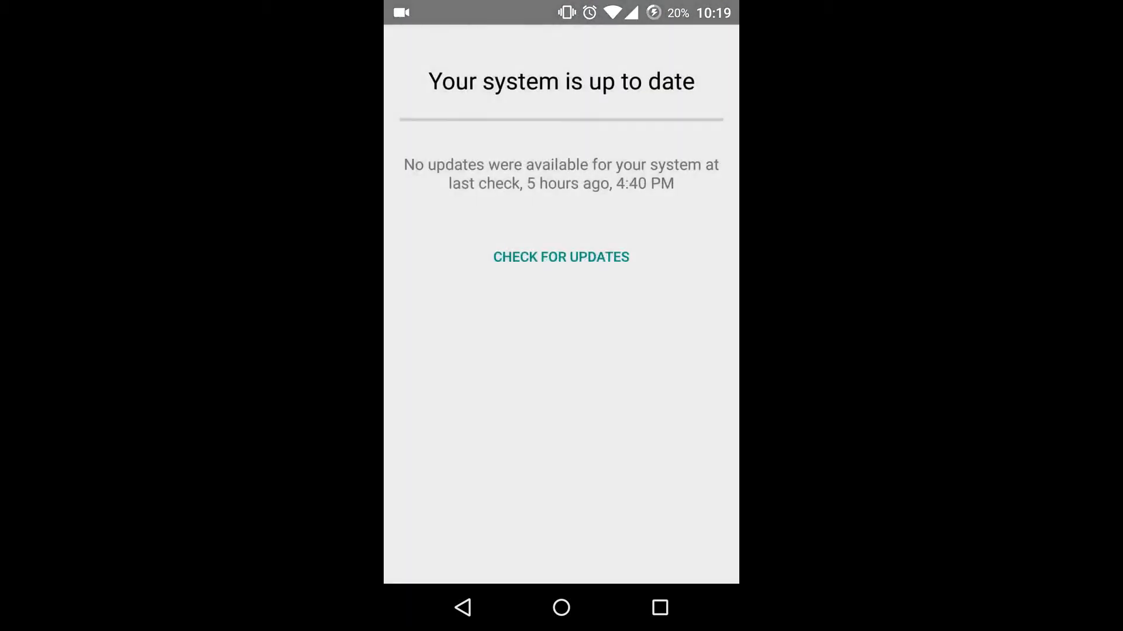
click(560, 256)
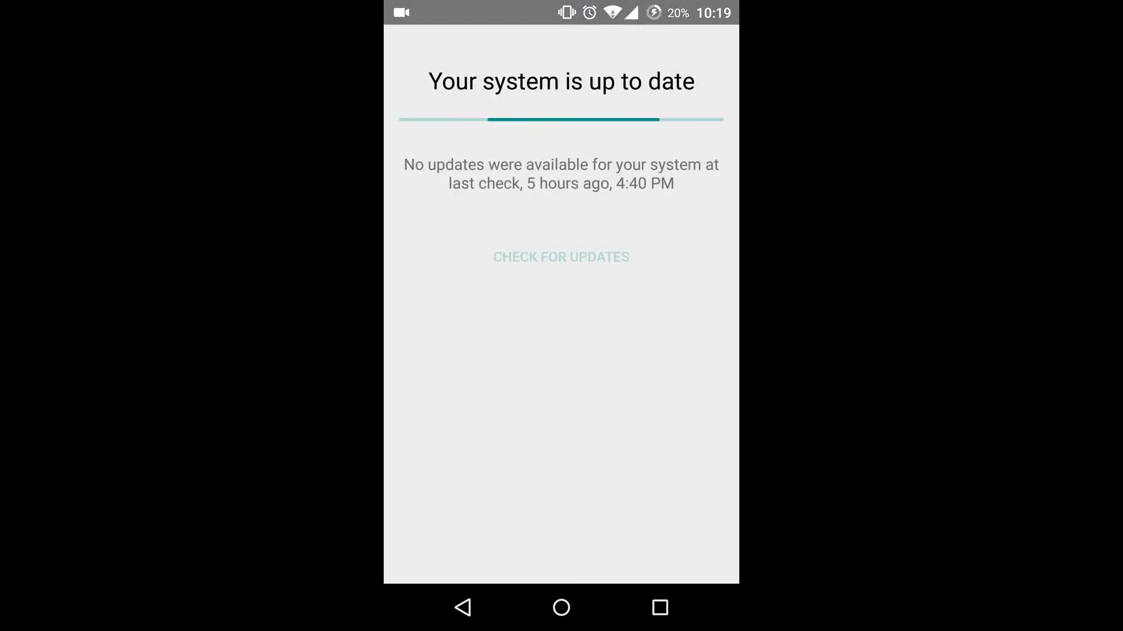
click(561, 256)
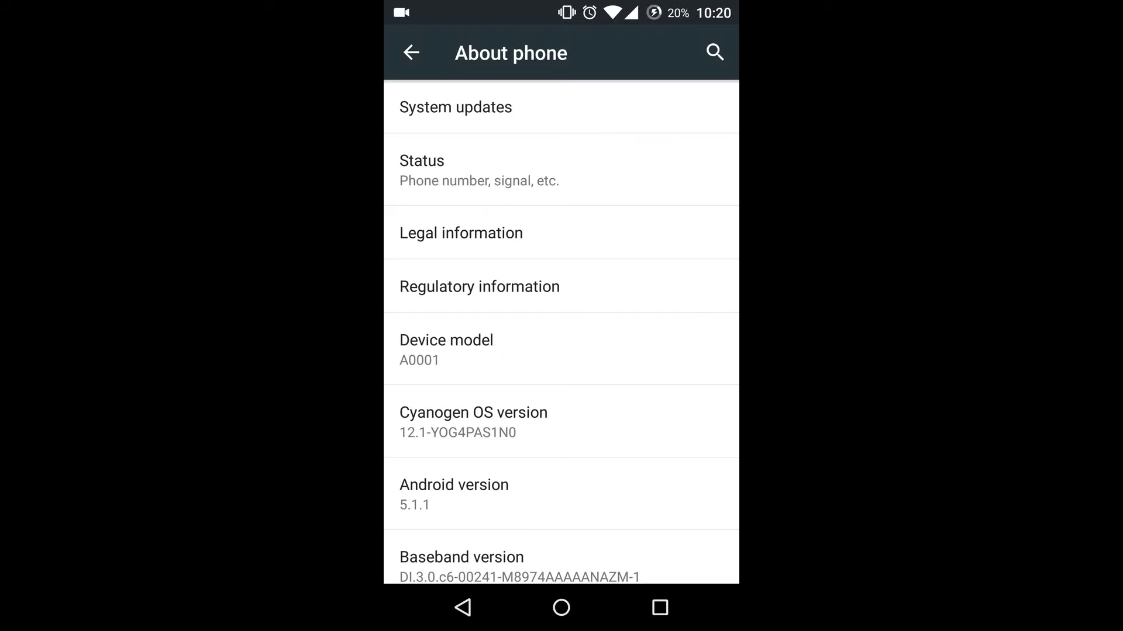
click(560, 608)
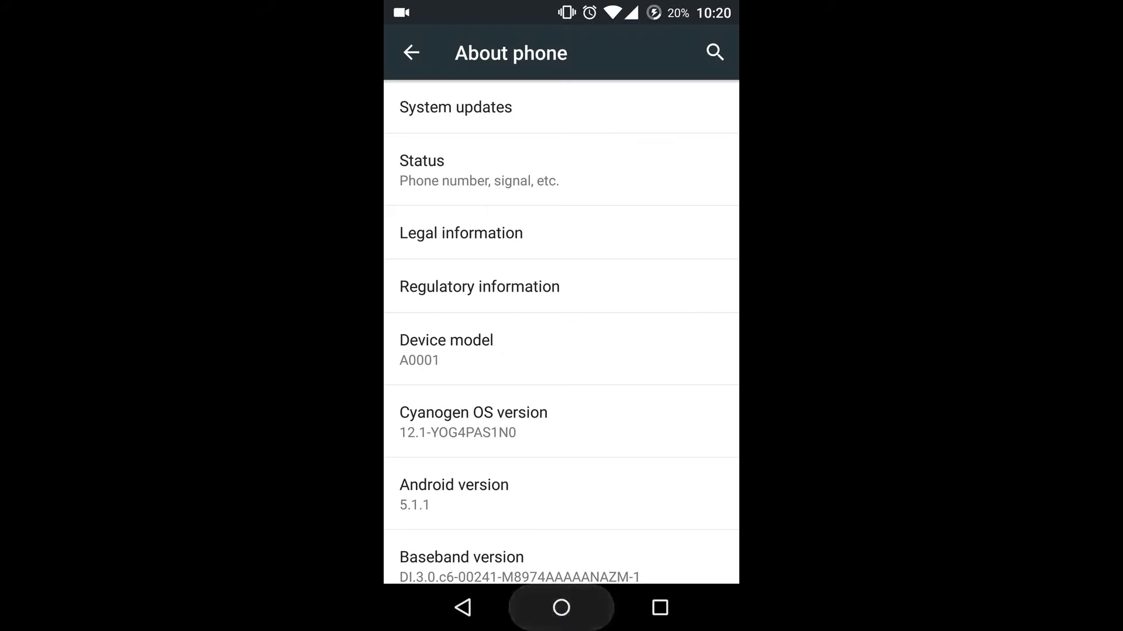
Step: Leave Settings for the home screen and browse the app drawer
click(560, 608)
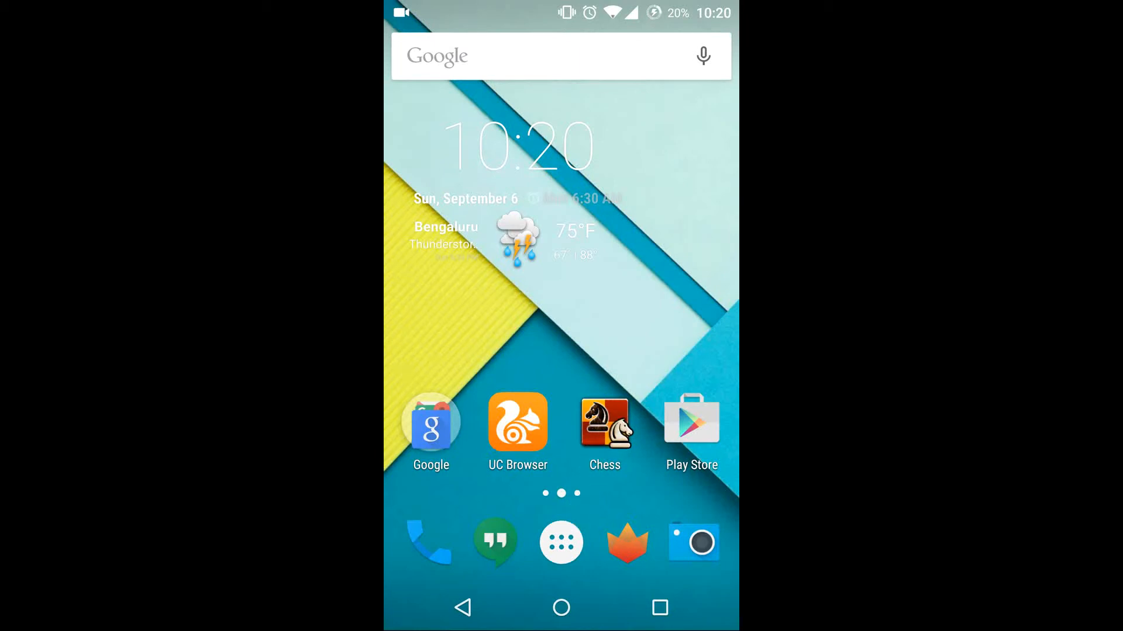
click(560, 541)
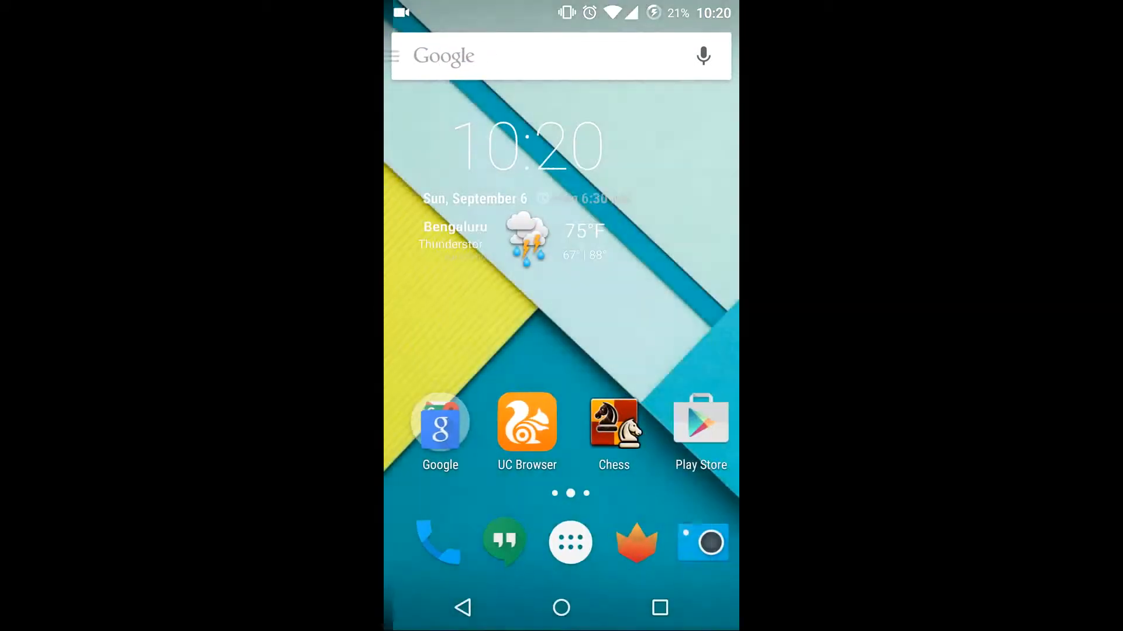
click(569, 541)
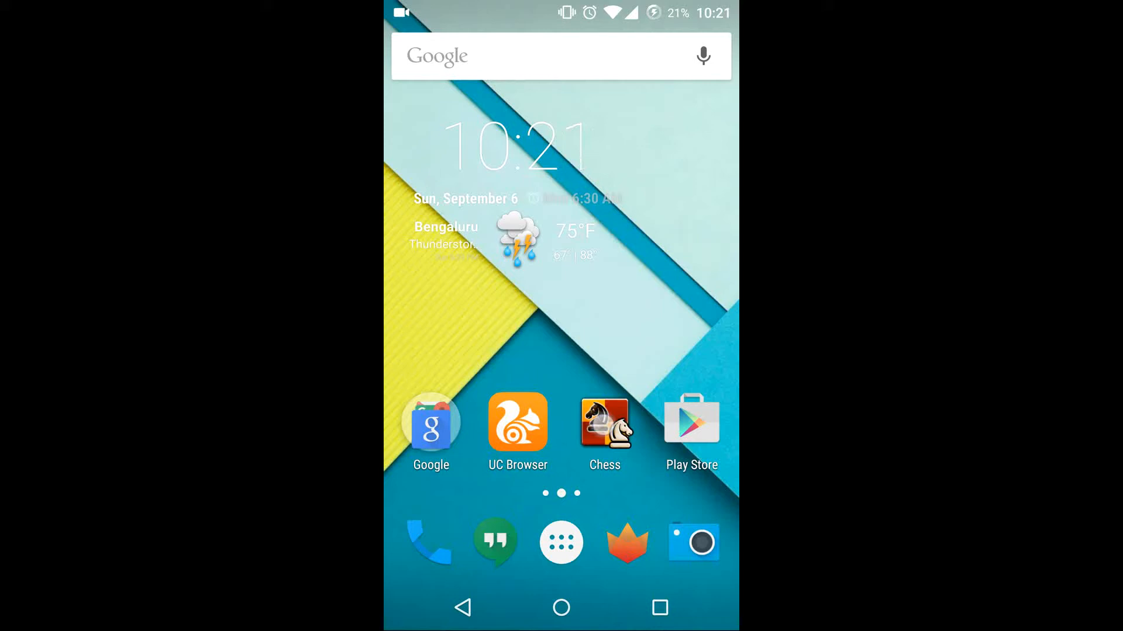
Step: Launch the Chess game twice, returning to the home screen after each launch
click(604, 421)
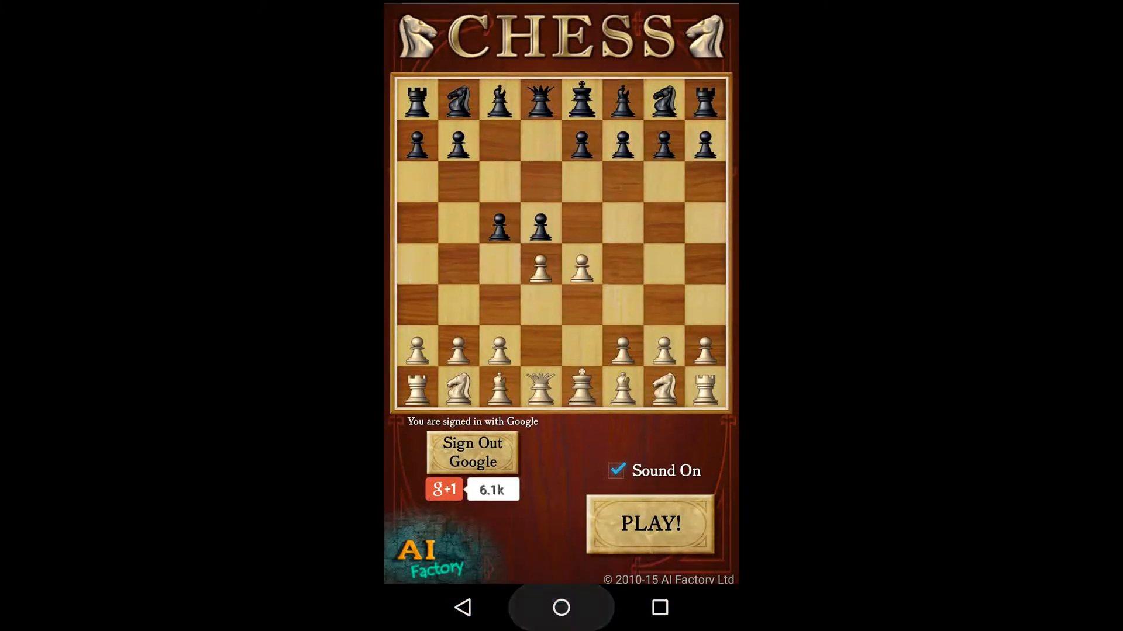
click(561, 608)
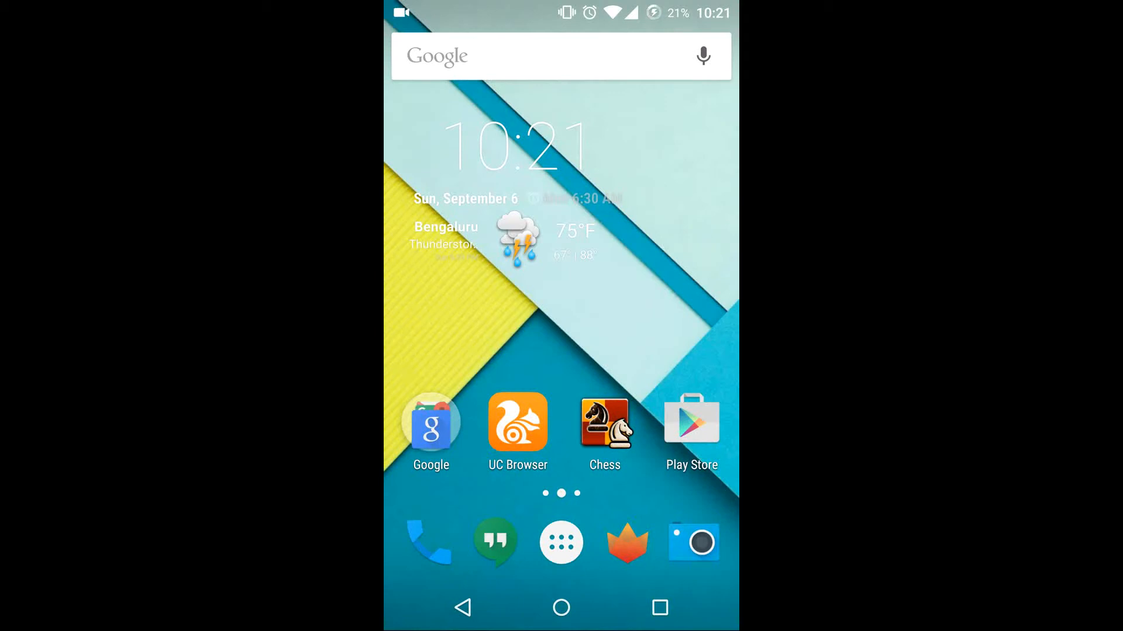
click(604, 421)
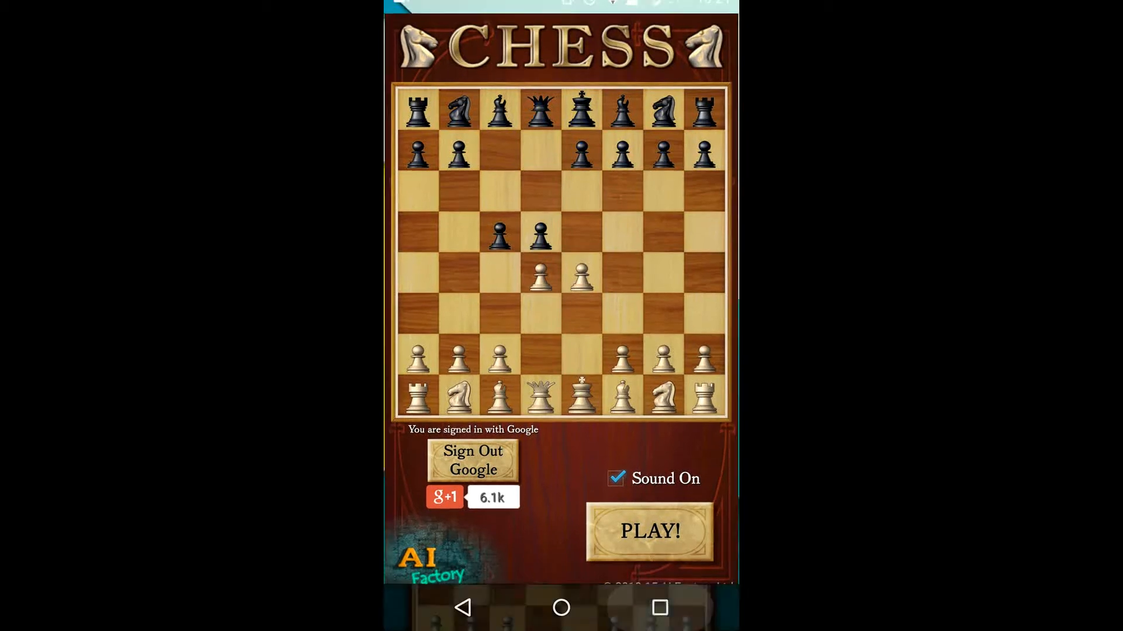
click(560, 606)
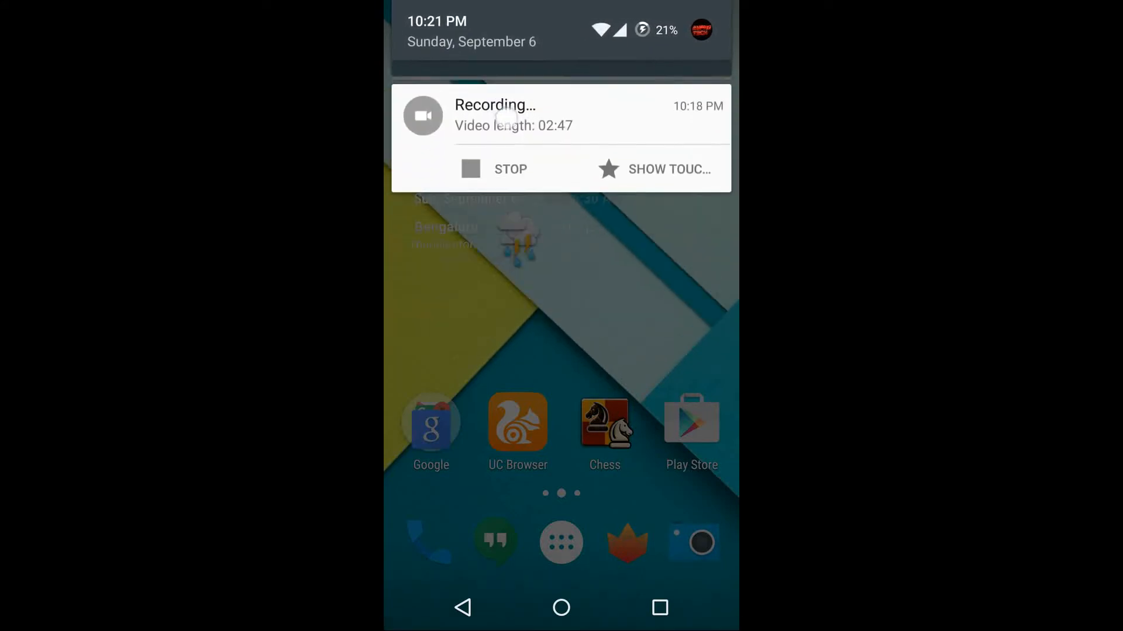
Step: Pull the notification shade down into the fully expanded quick settings panel
drag(560, 36, 560, 179)
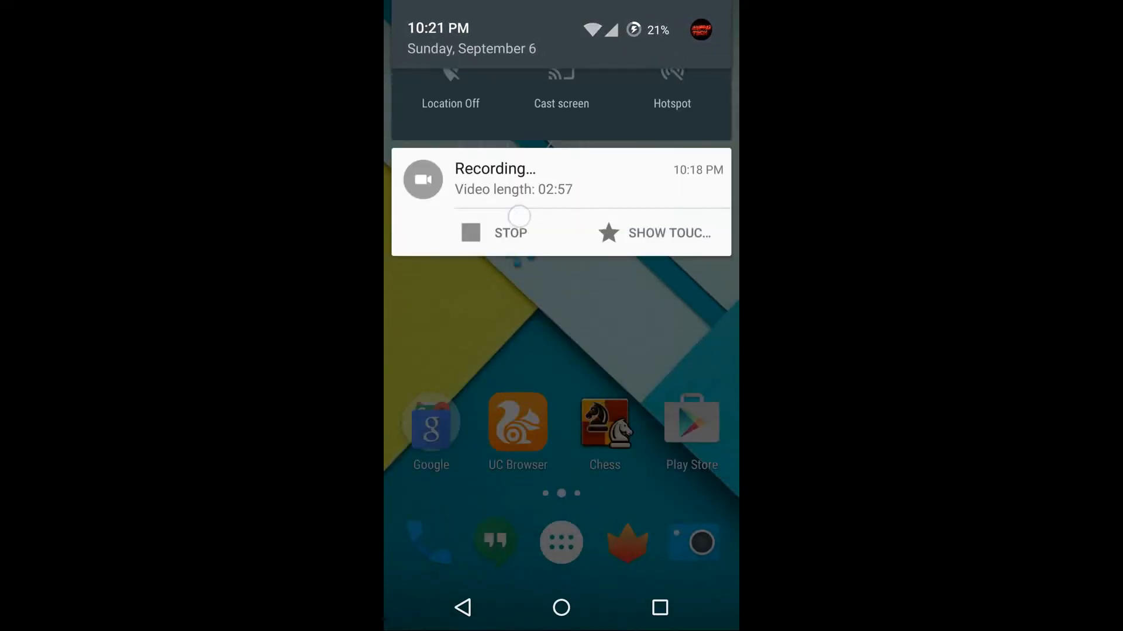
scroll(down, 3)
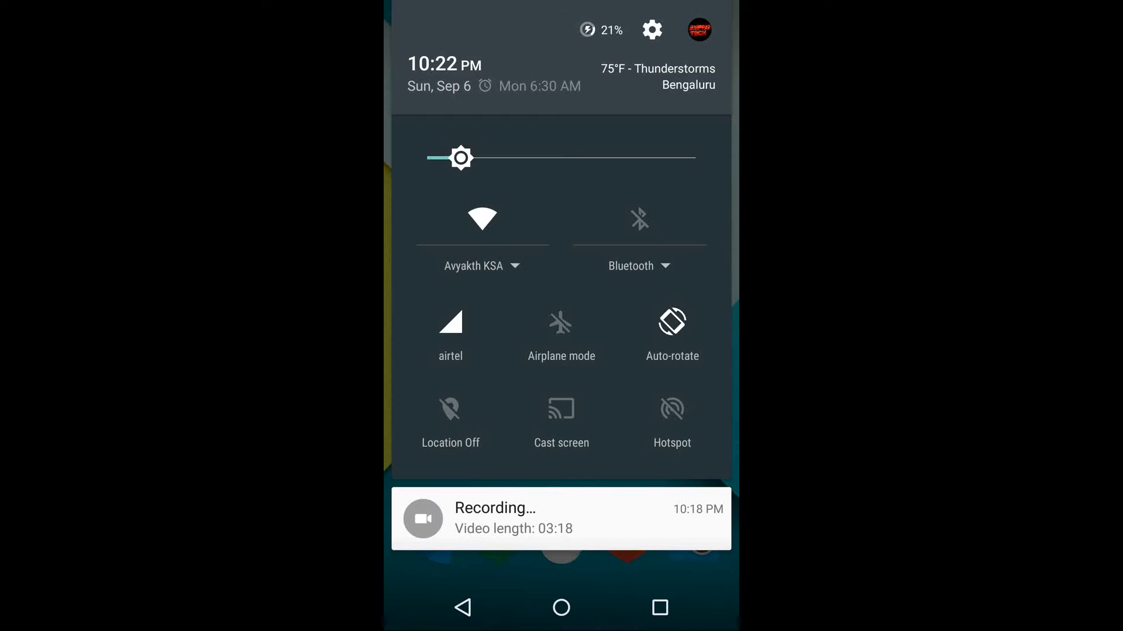
click(451, 420)
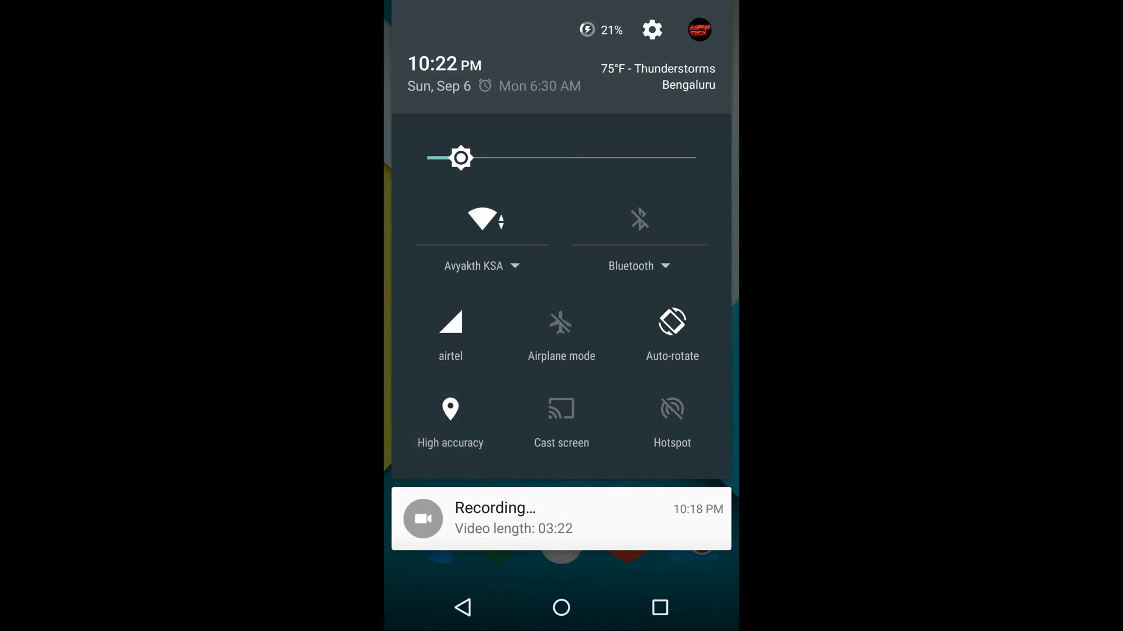
click(451, 410)
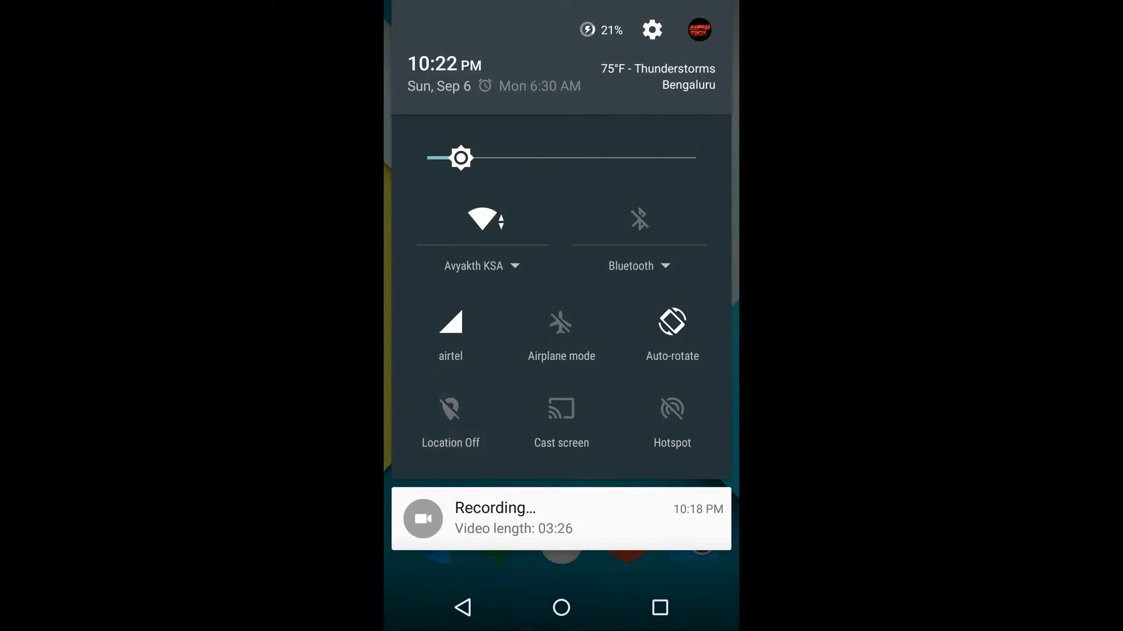
click(450, 409)
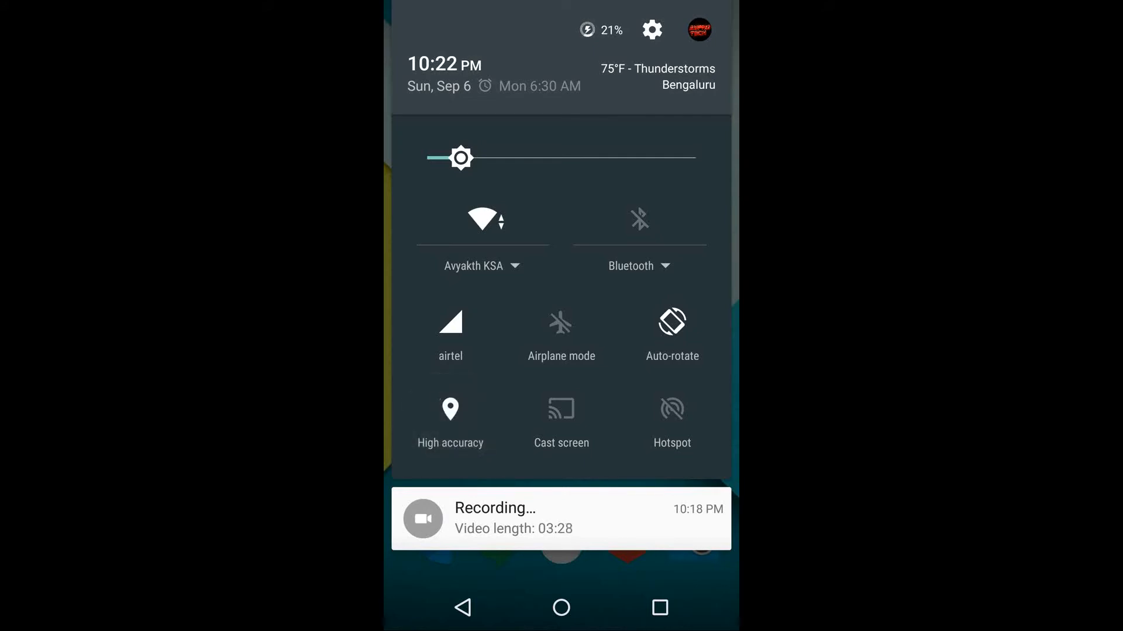
click(450, 409)
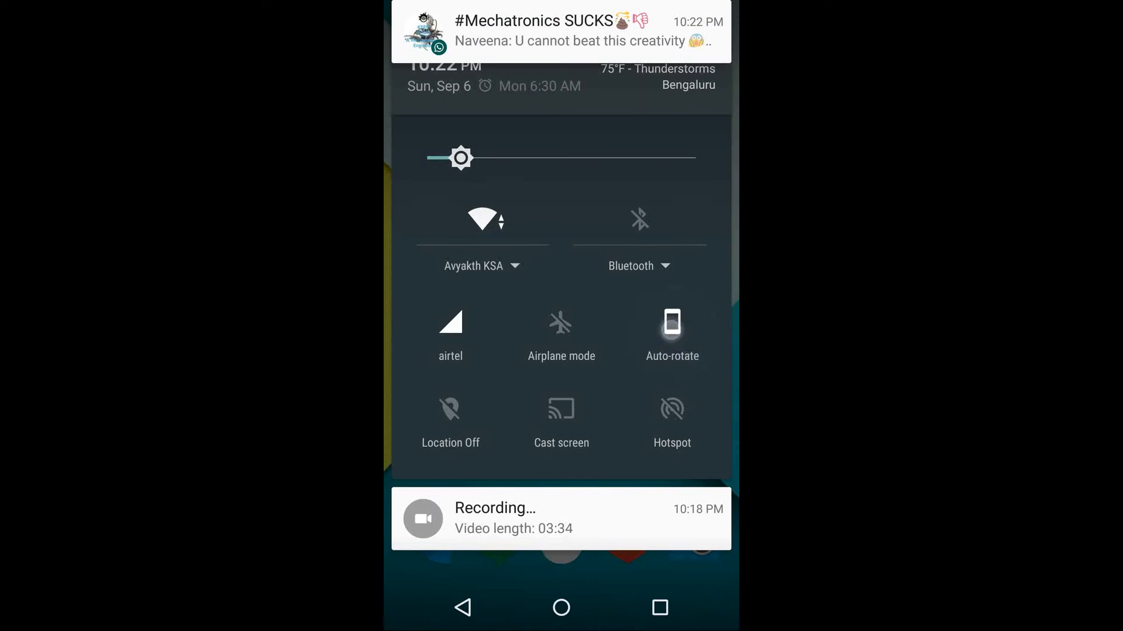
click(671, 322)
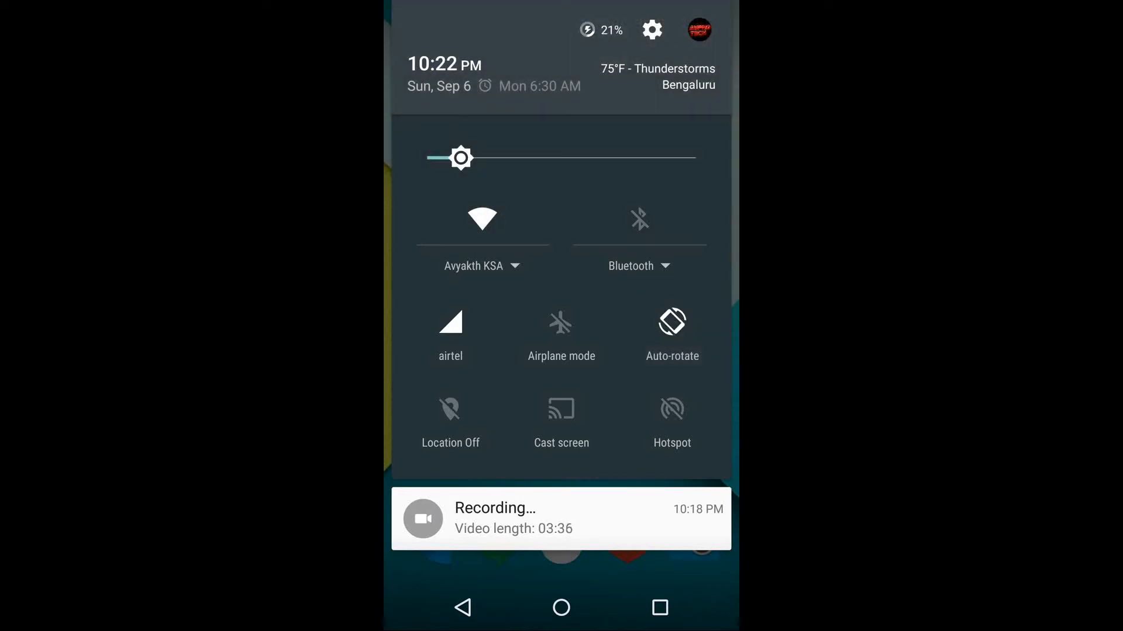
click(672, 320)
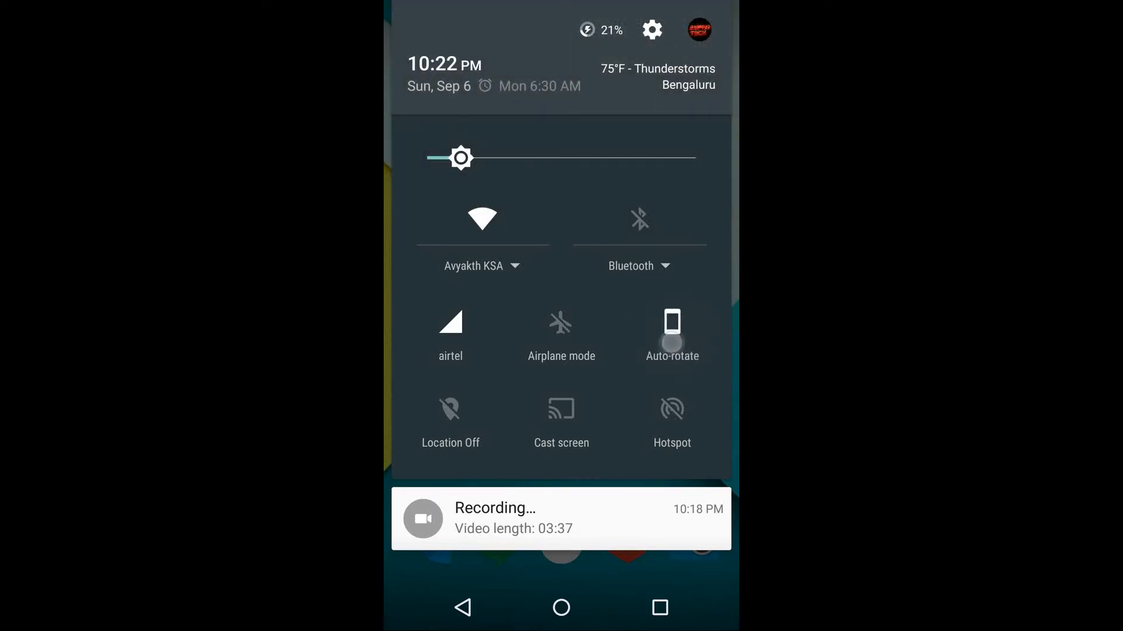
click(671, 334)
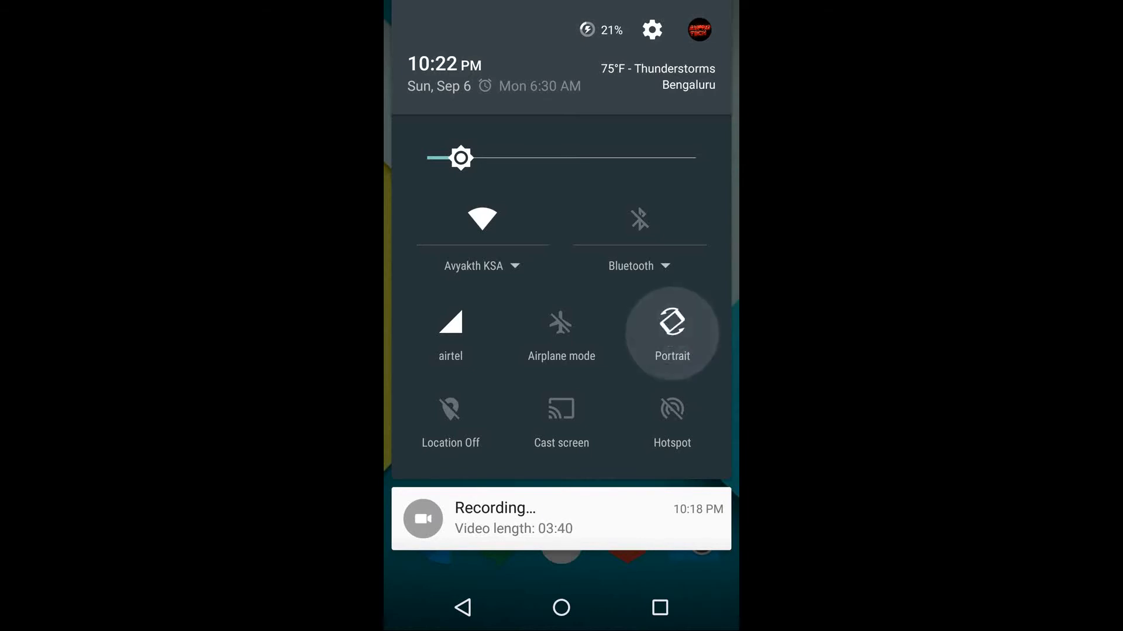
click(671, 331)
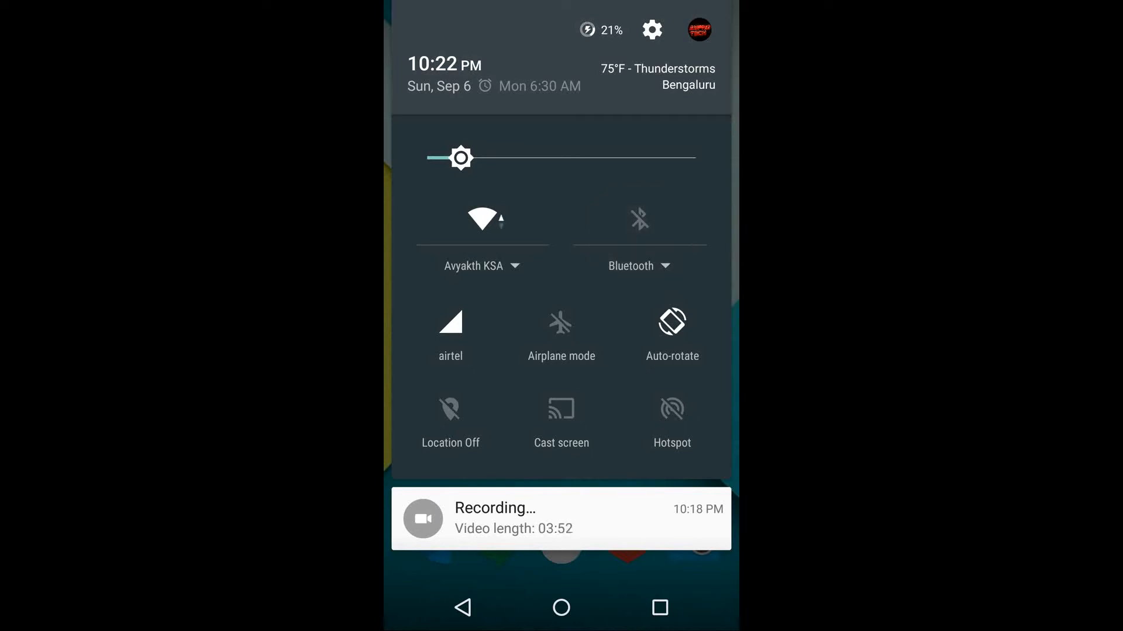
click(482, 218)
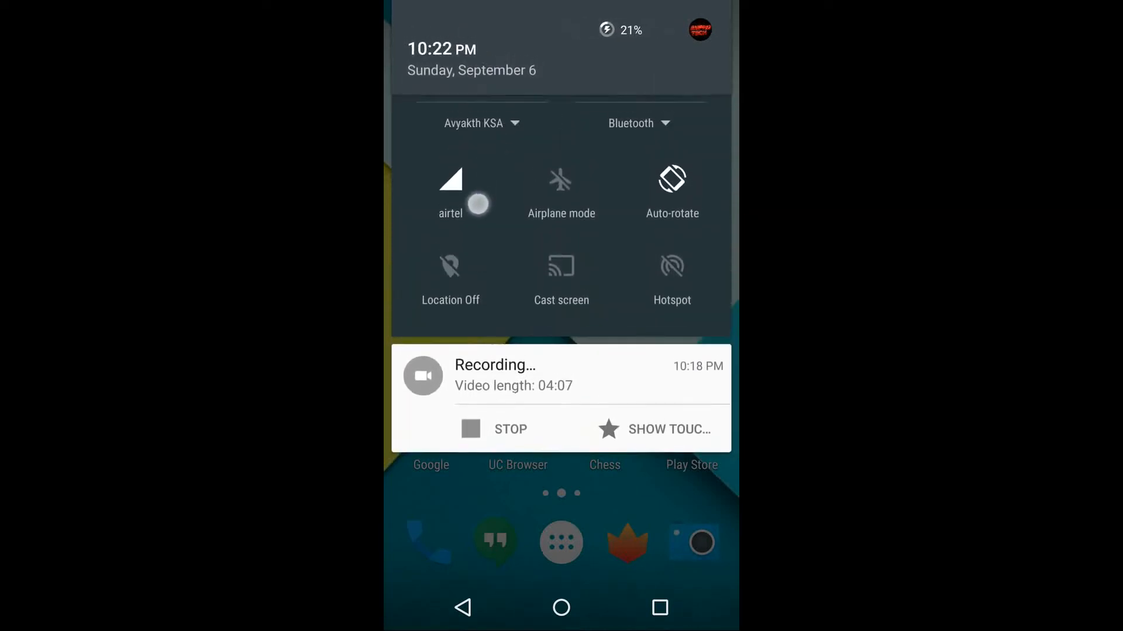
Step: Dismiss the notification shade so the home screen with apps and weather clock shows
scroll(down, 3)
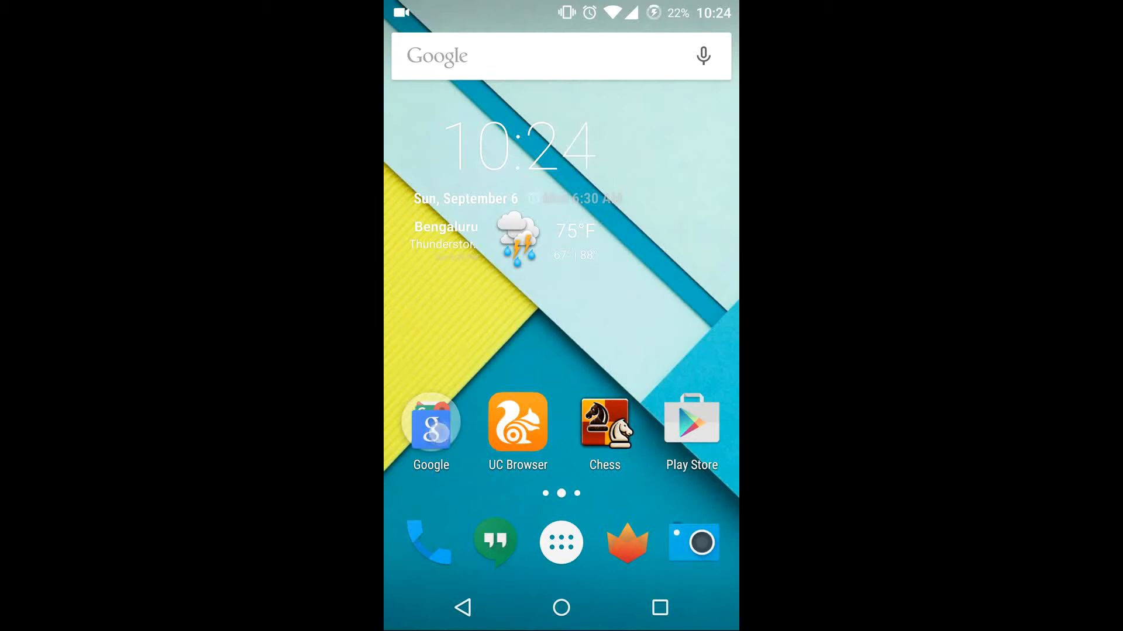
click(560, 542)
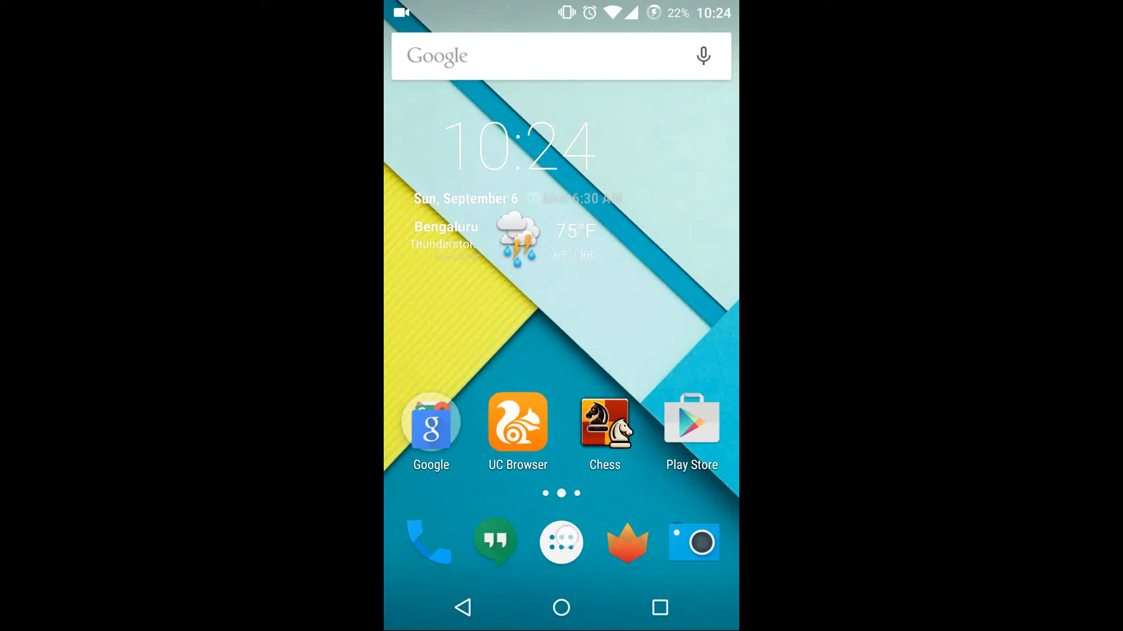
Step: Re-enable the disabled Photos app in Apps settings, go home and reopen the app drawer
click(561, 542)
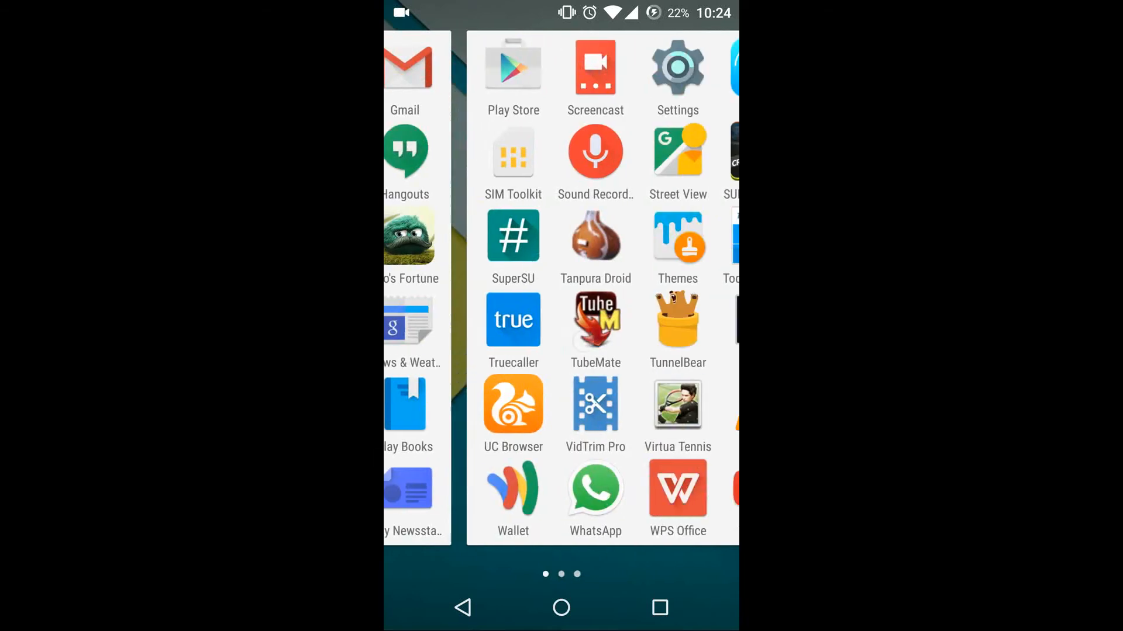
click(677, 67)
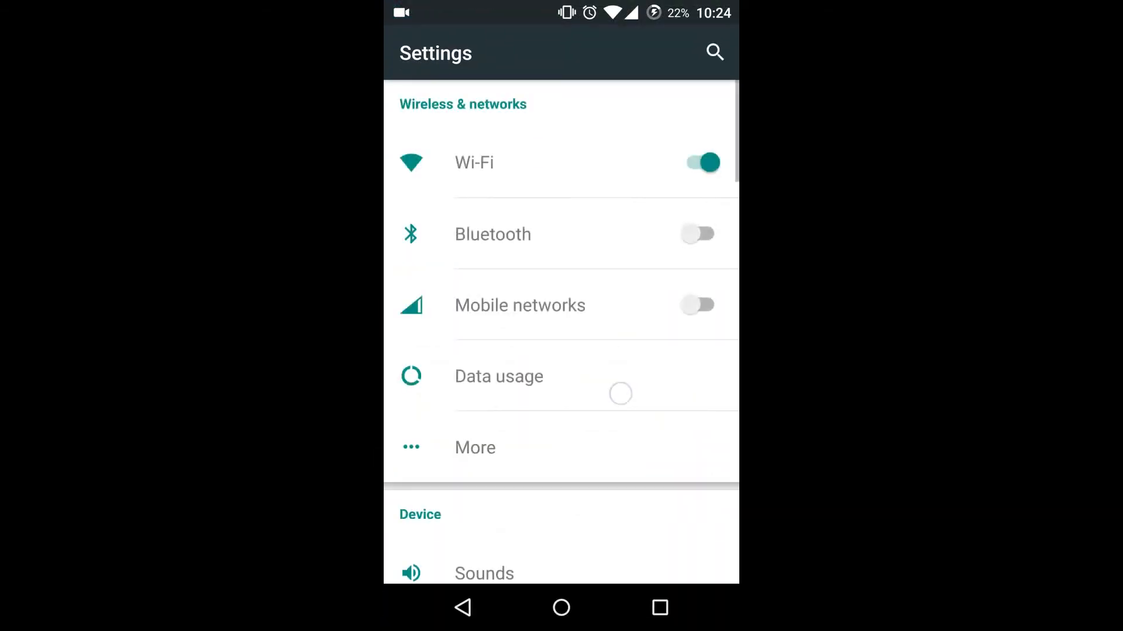
scroll(down, 3)
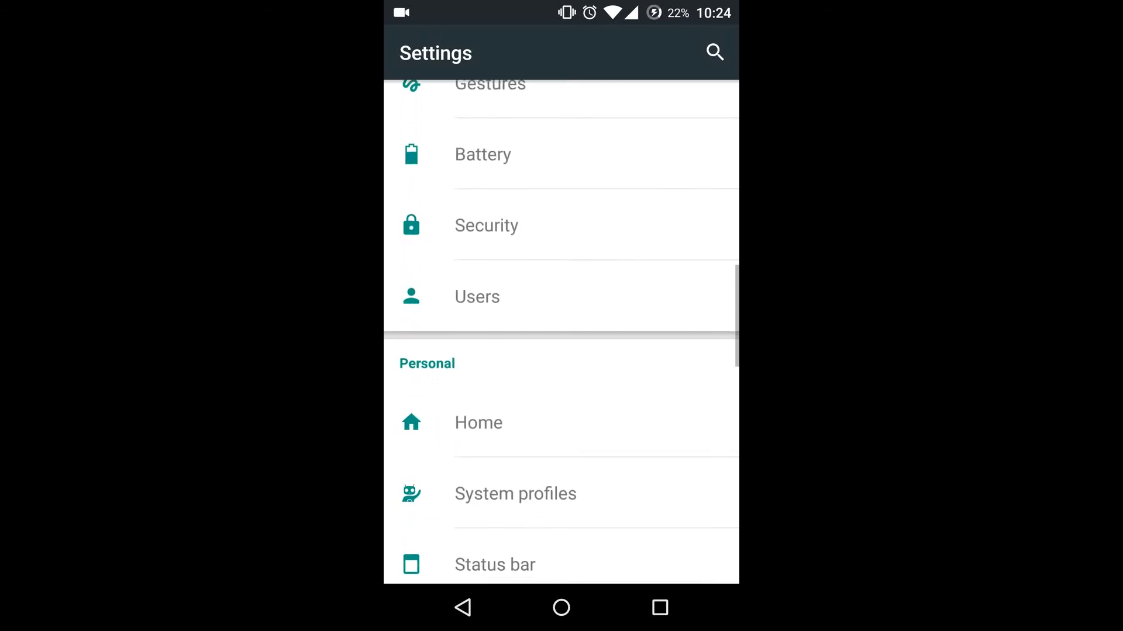
scroll(down, 3)
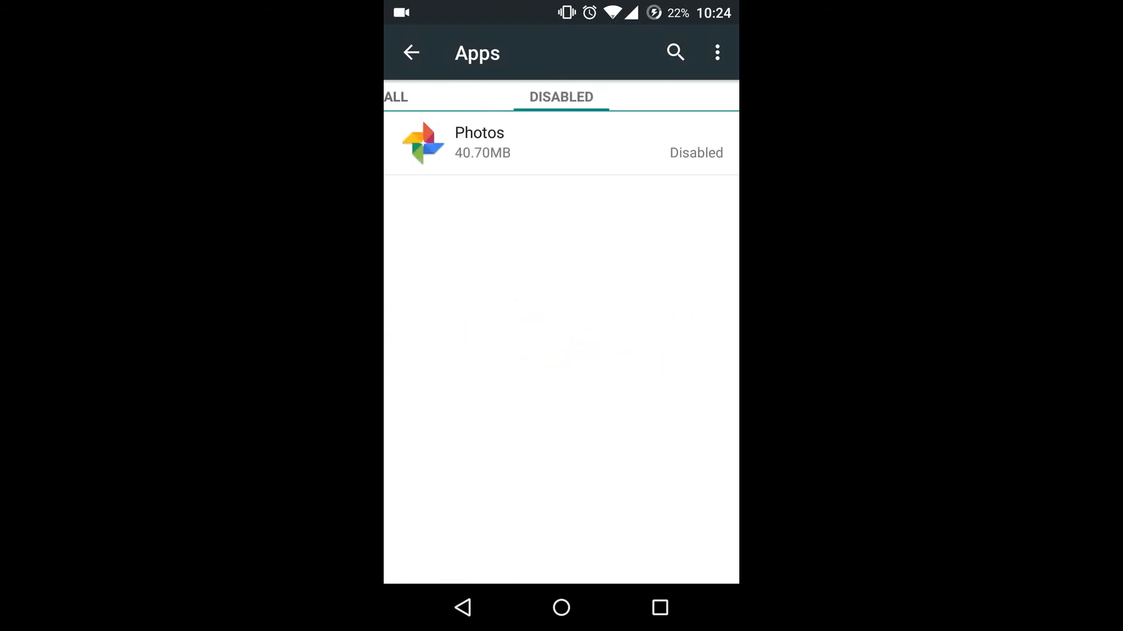
click(479, 143)
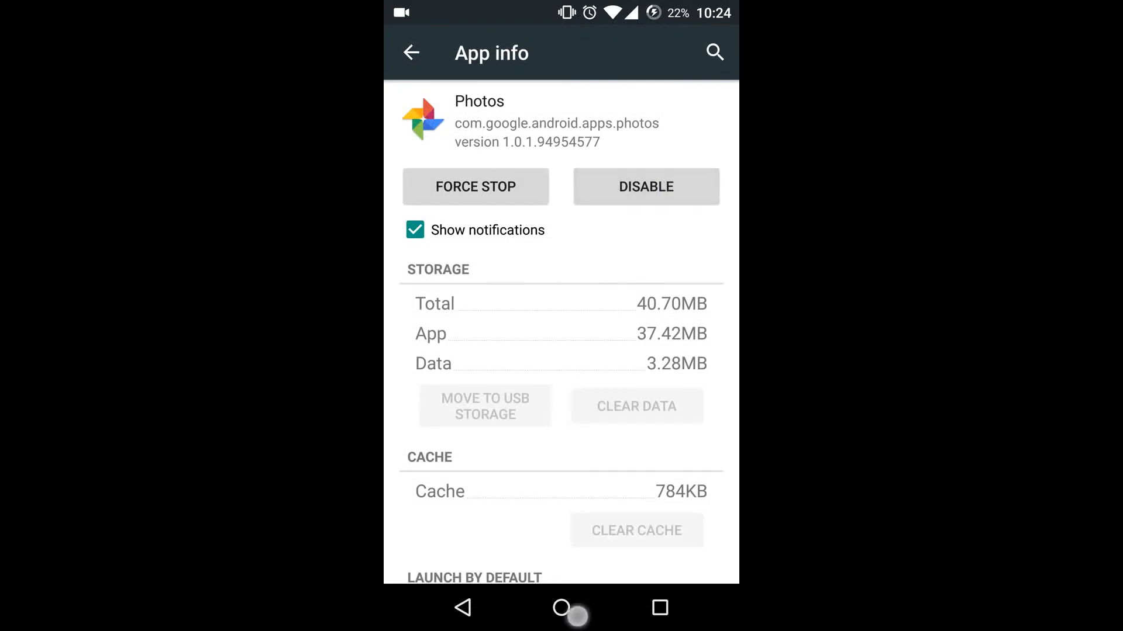
click(560, 608)
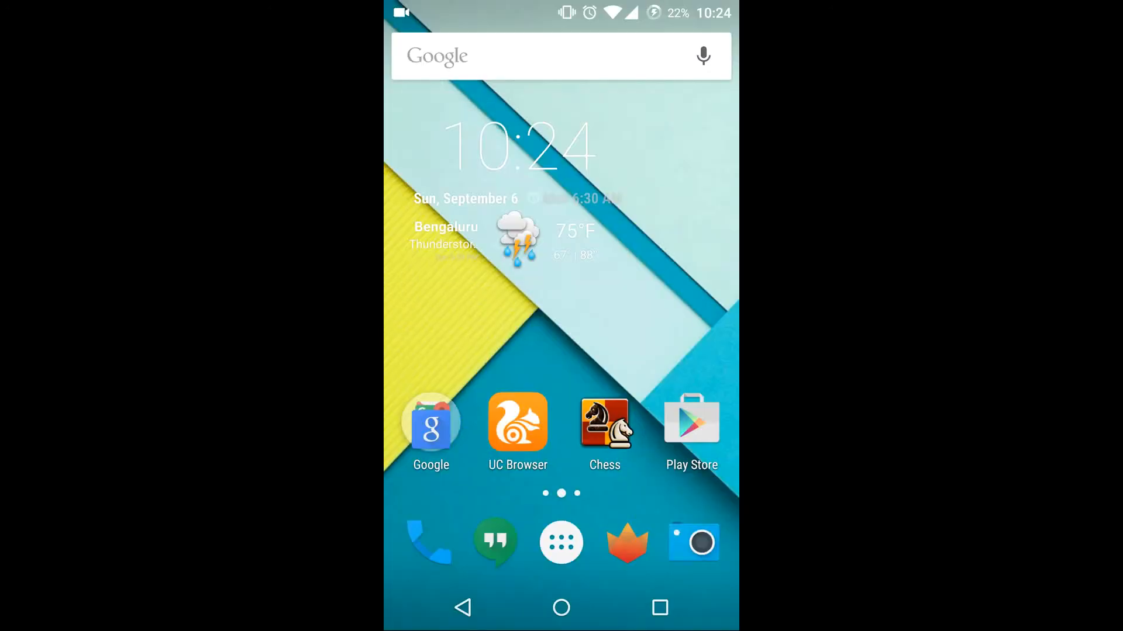
click(561, 542)
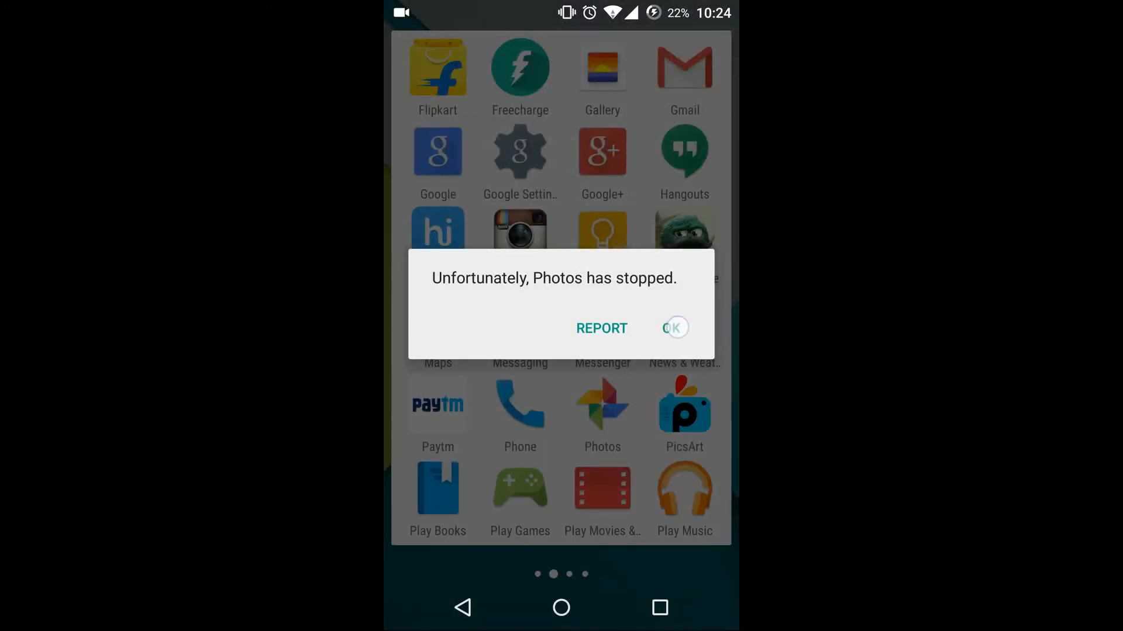
Step: Dismiss the Photos crash dialog and disable Photos from its App info so it opens to Moments
click(674, 327)
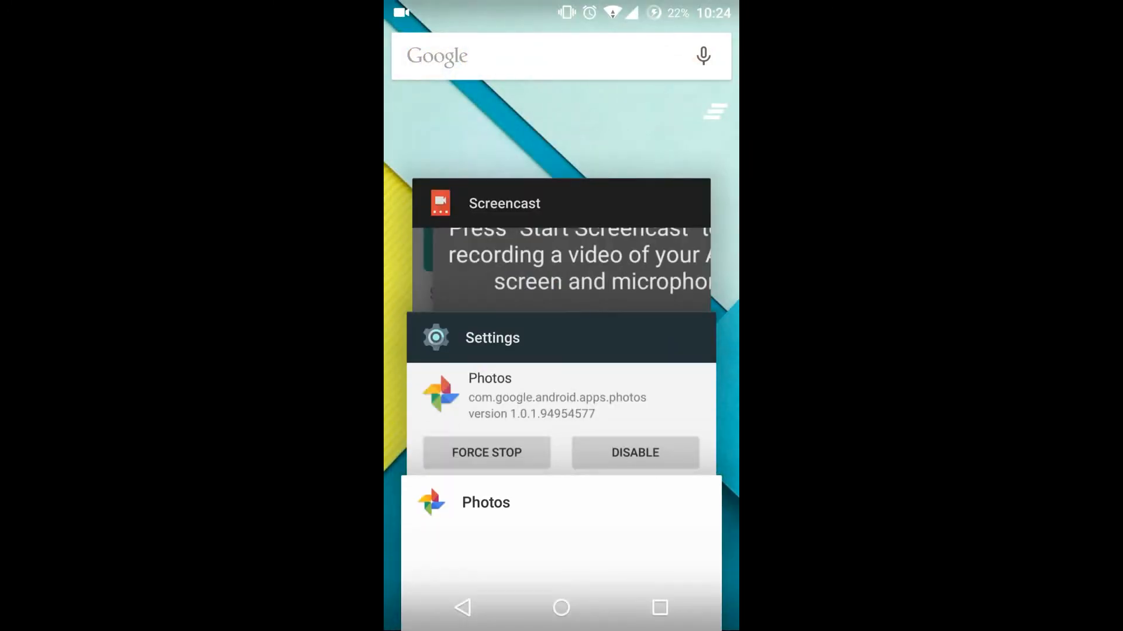
click(560, 501)
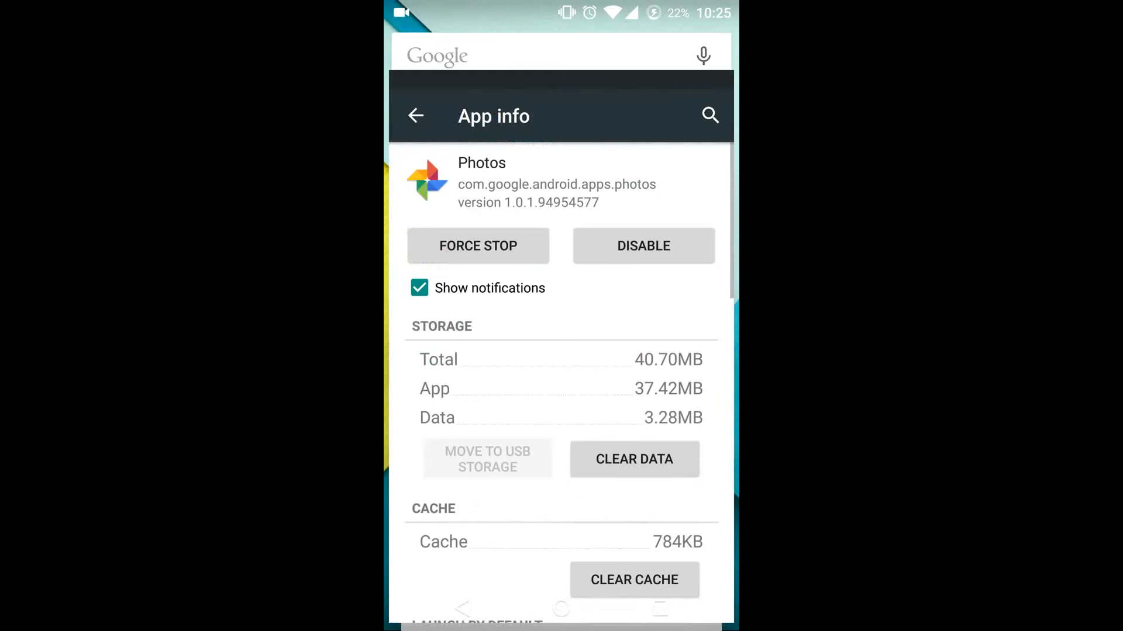
click(643, 245)
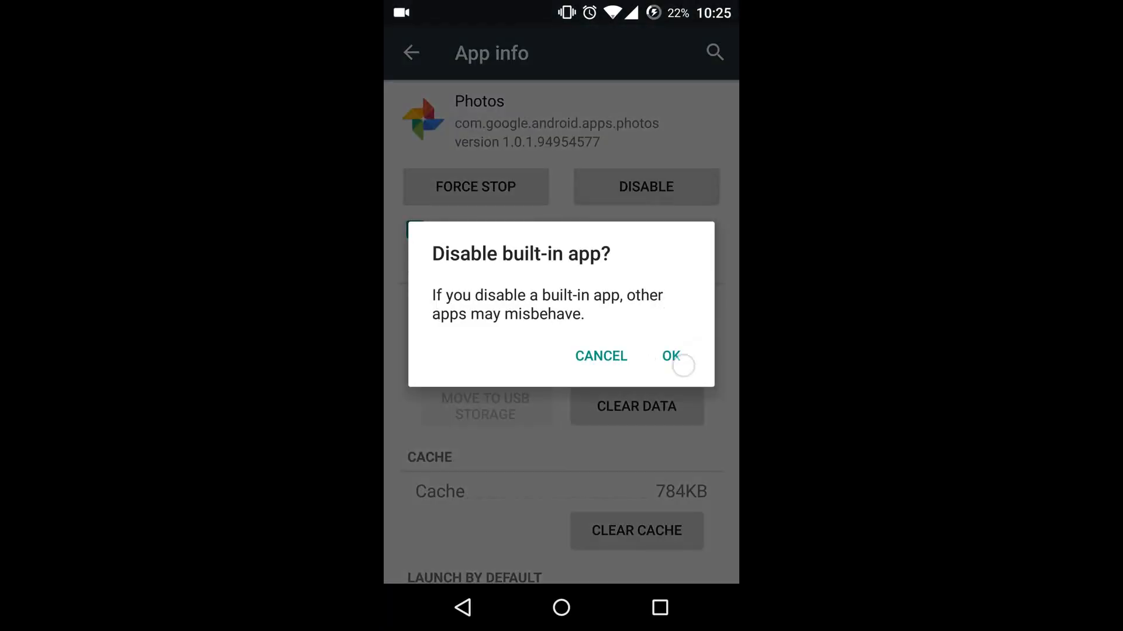
click(670, 355)
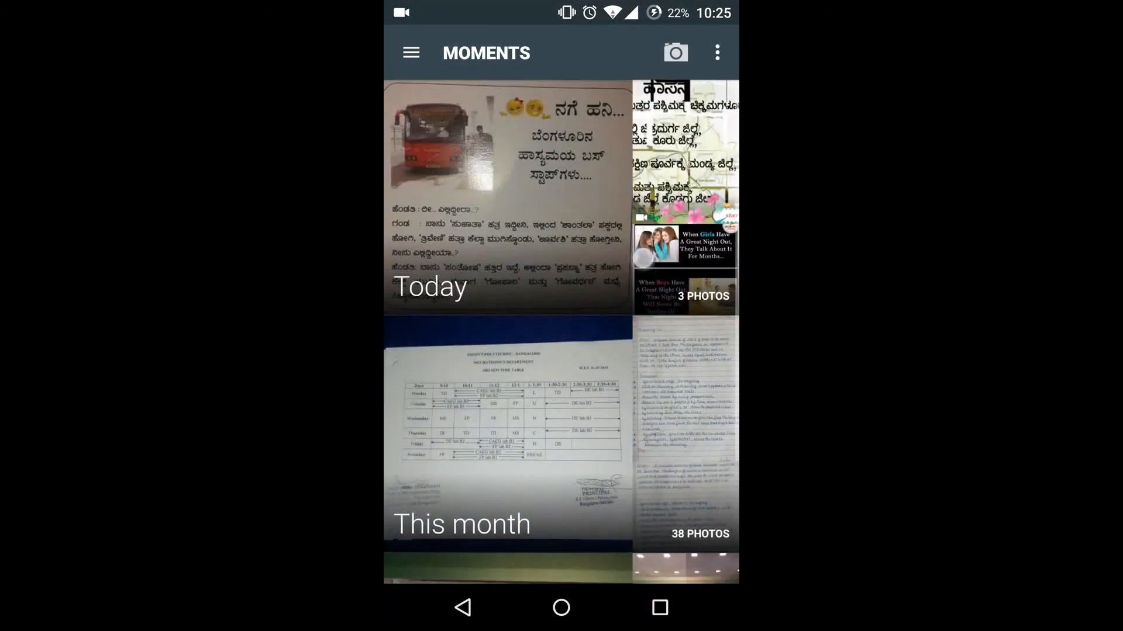
Step: Scroll the Photos timeline to Aug 2015, leave it and show the app drawer's first page
scroll(down, 3)
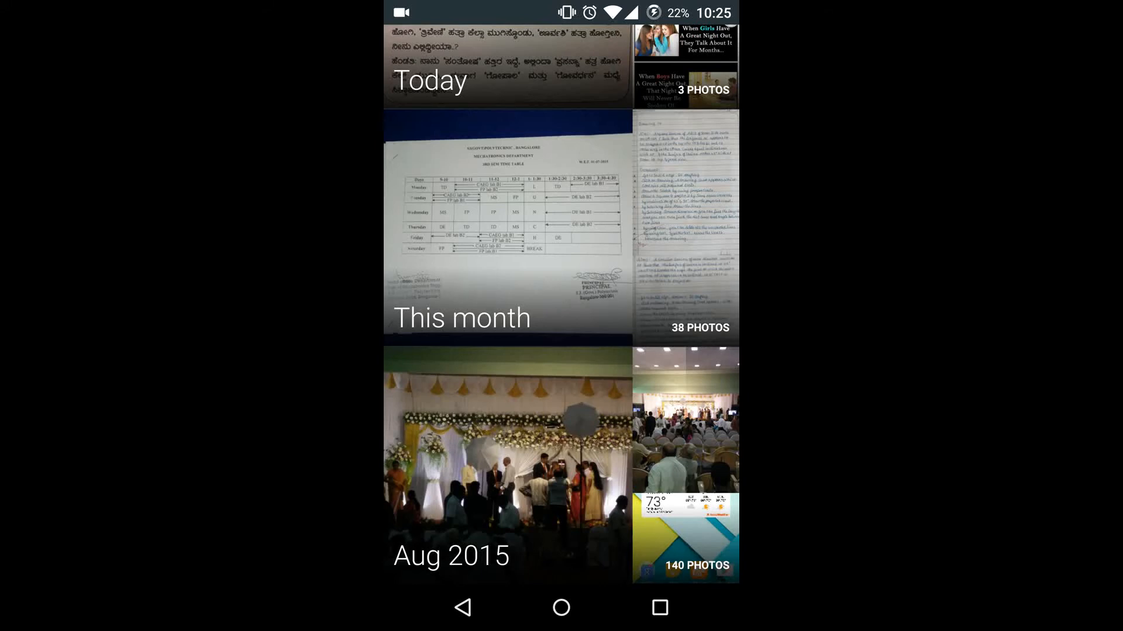
click(560, 607)
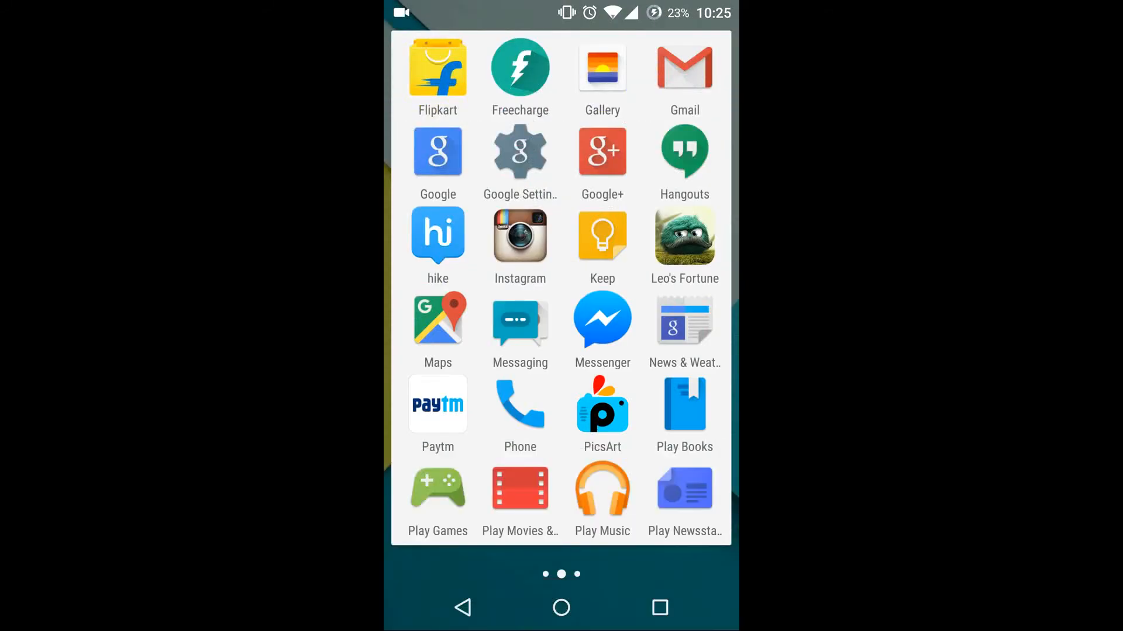
scroll(right, 3)
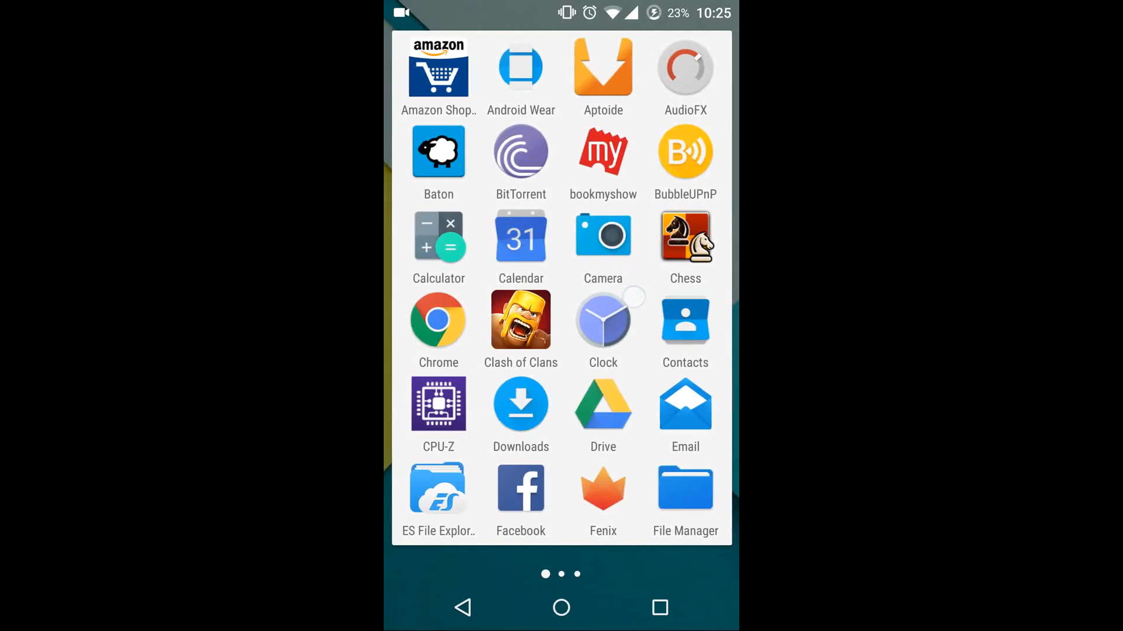
Step: Launch the Camera from the app drawer, then reach the Google app's side menu
click(602, 234)
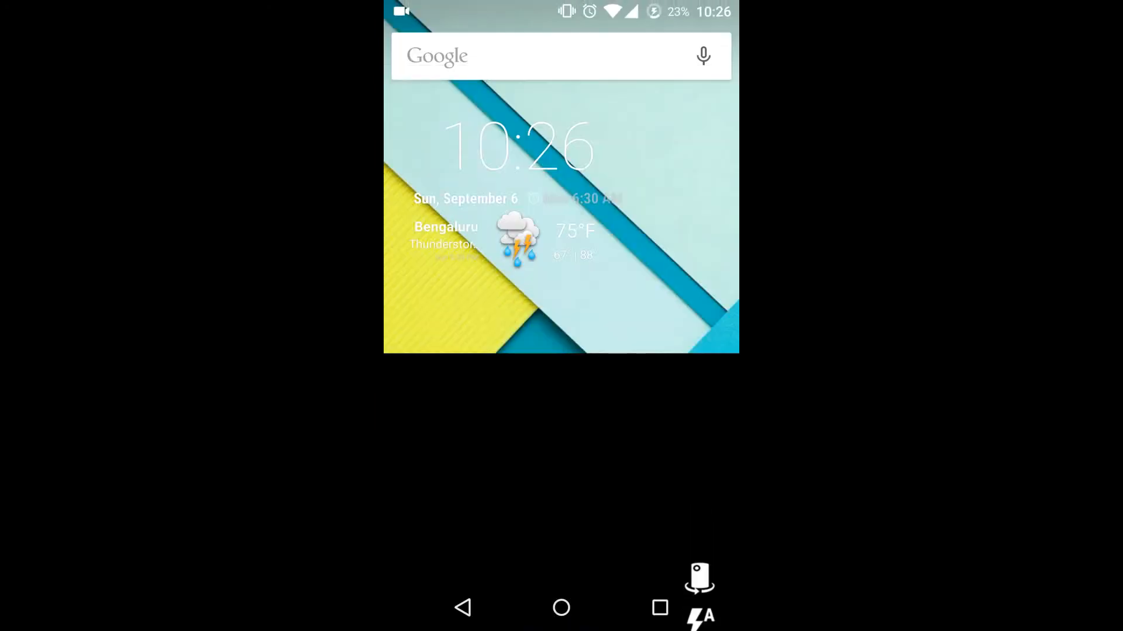
click(658, 607)
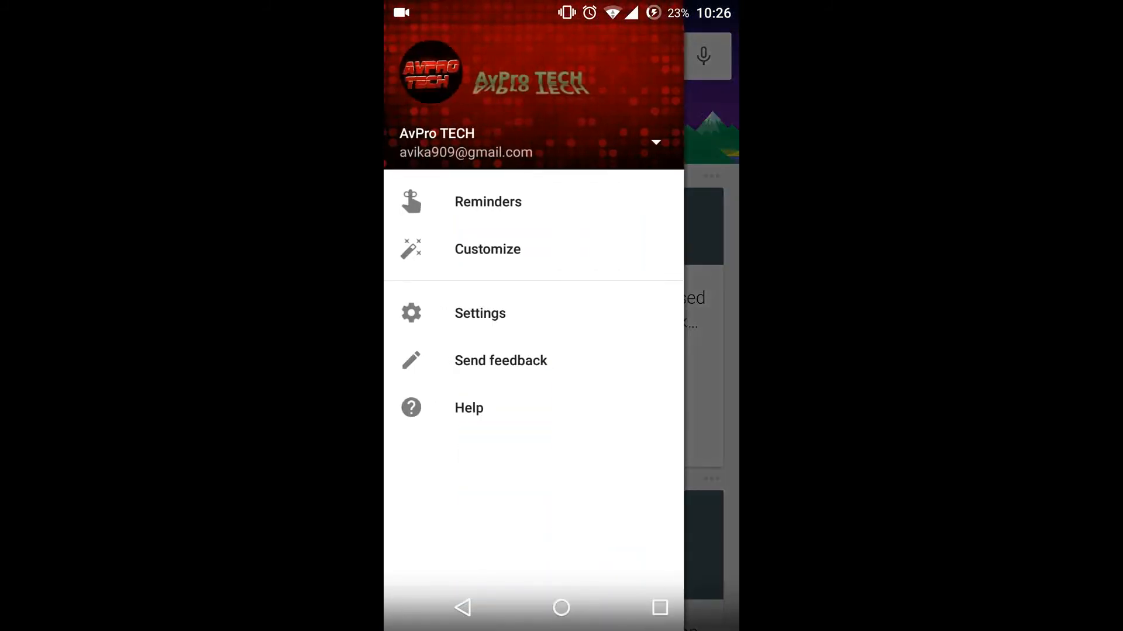
Step: Review the Google app's Voice settings, then leave for the app drawer's second page
click(479, 313)
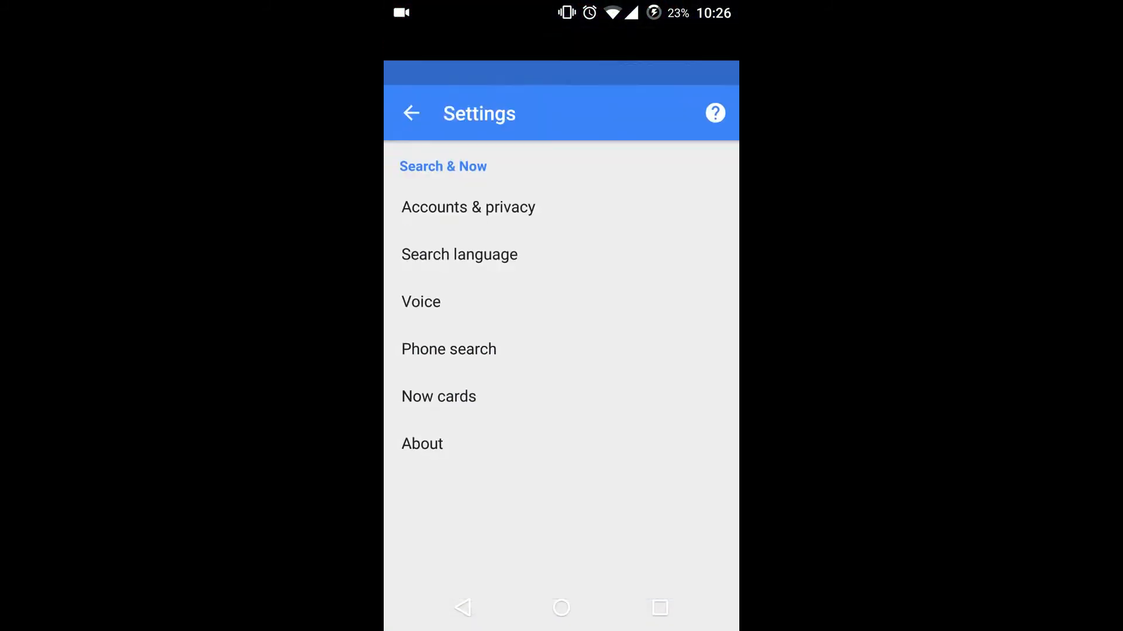
click(420, 302)
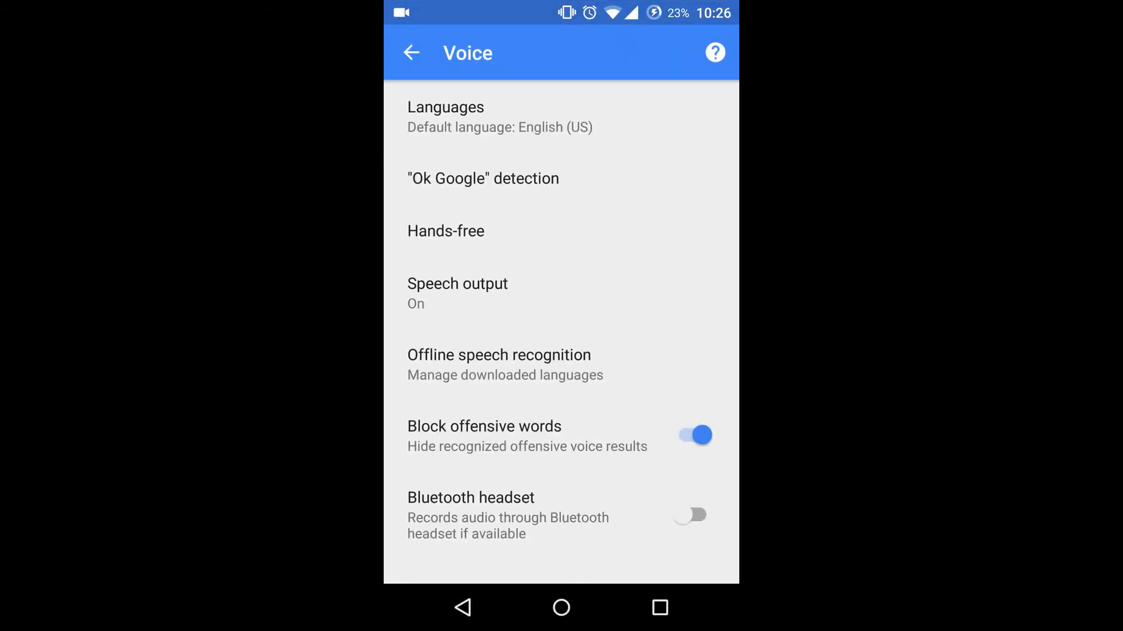
click(483, 178)
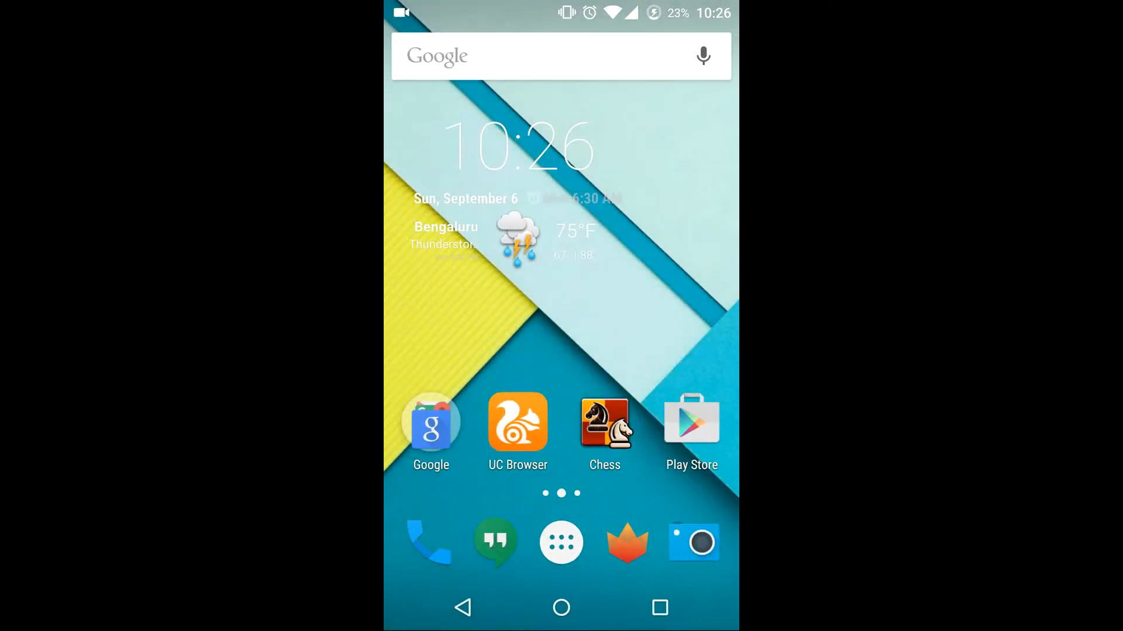
click(560, 542)
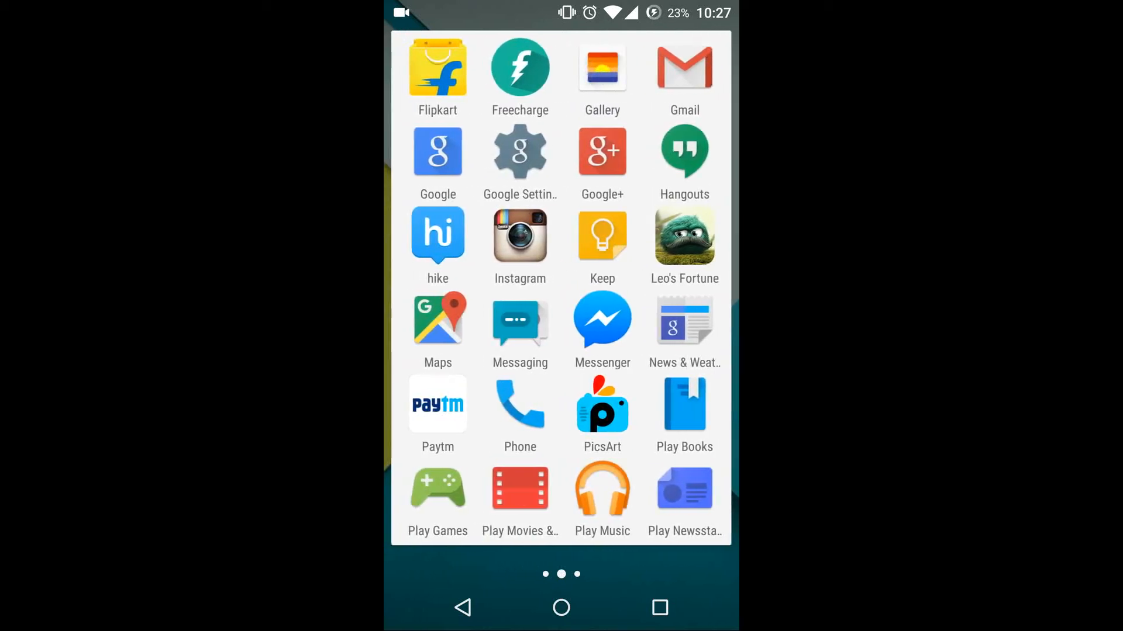
Step: Return home and bring up the Truecaller phone dialer's empty number pad
scroll(left, 3)
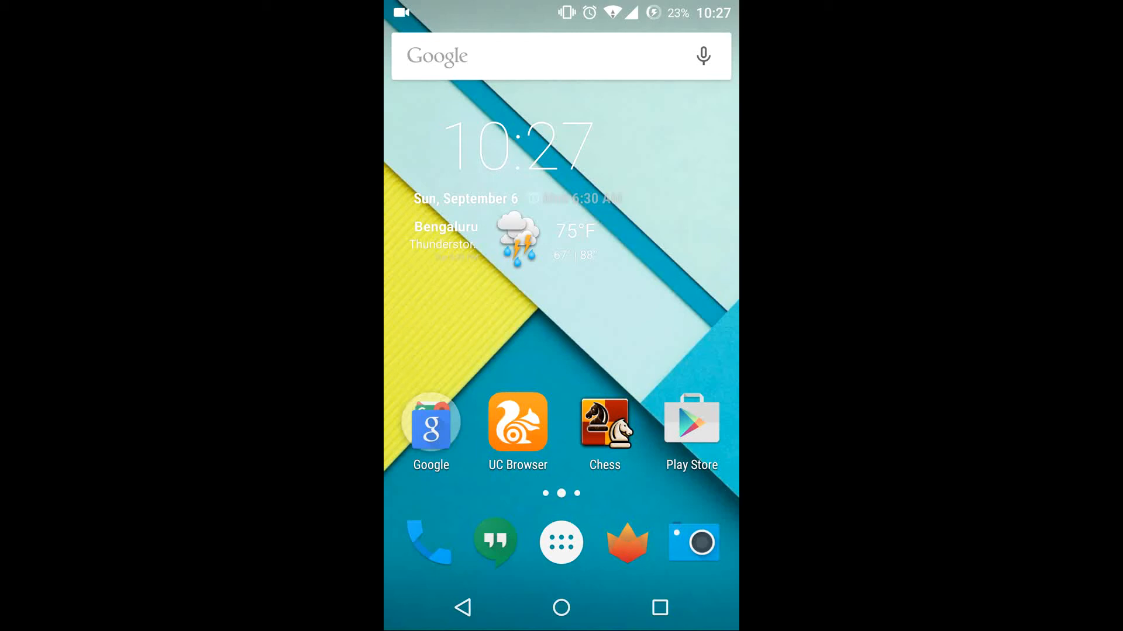
click(430, 542)
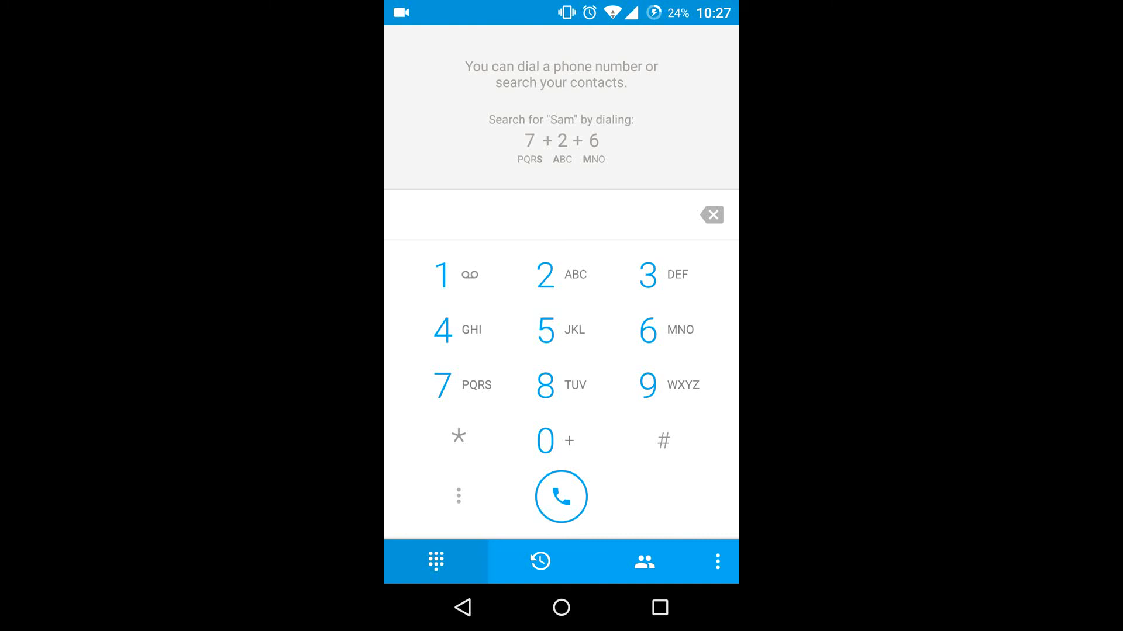
Step: Dial 2 in Truecaller Dialer to list matching contacts, then return to the app drawer
click(562, 274)
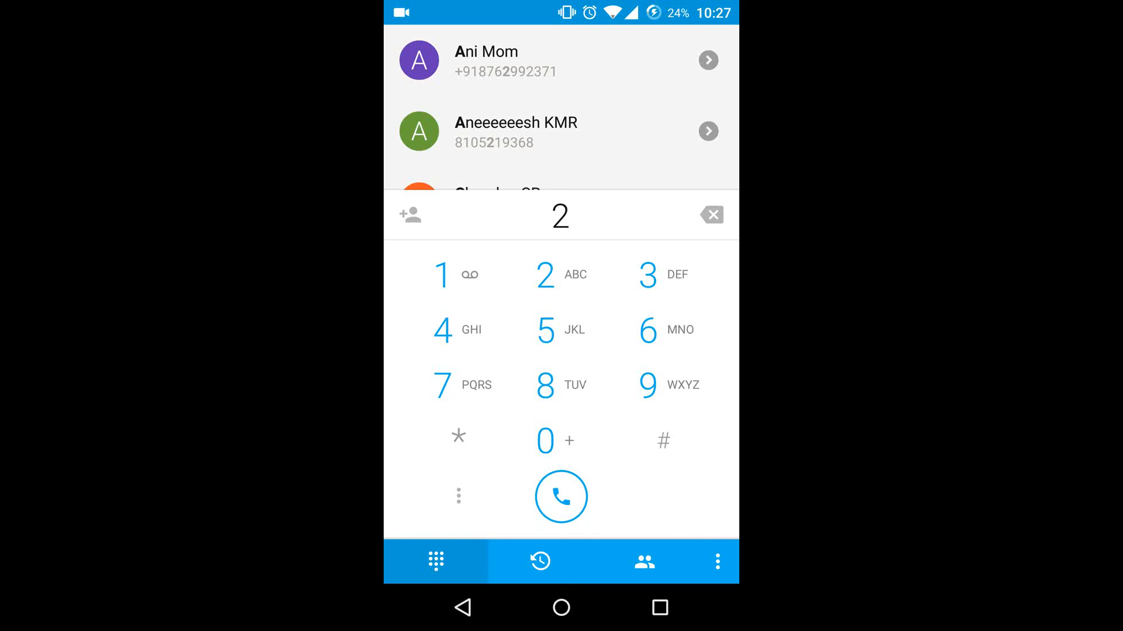
click(561, 329)
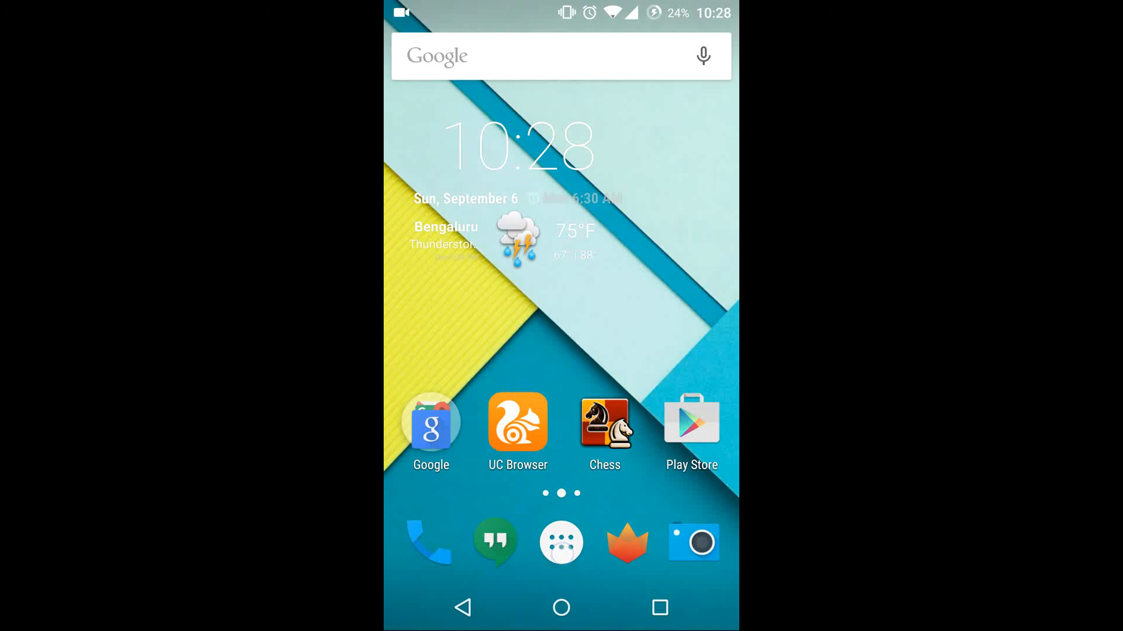
click(560, 542)
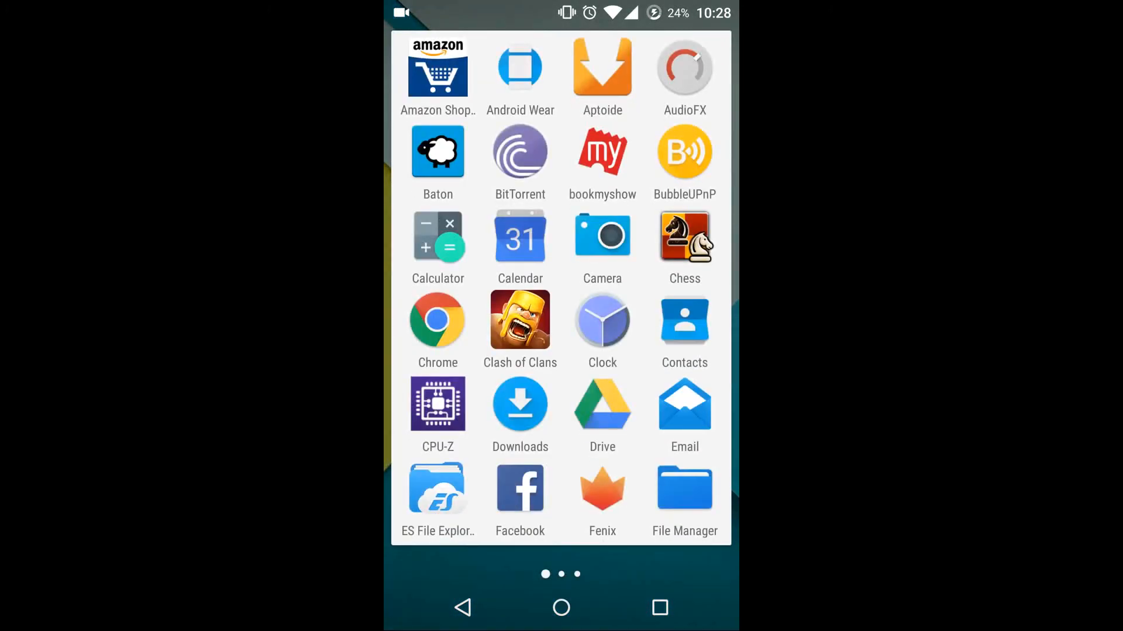